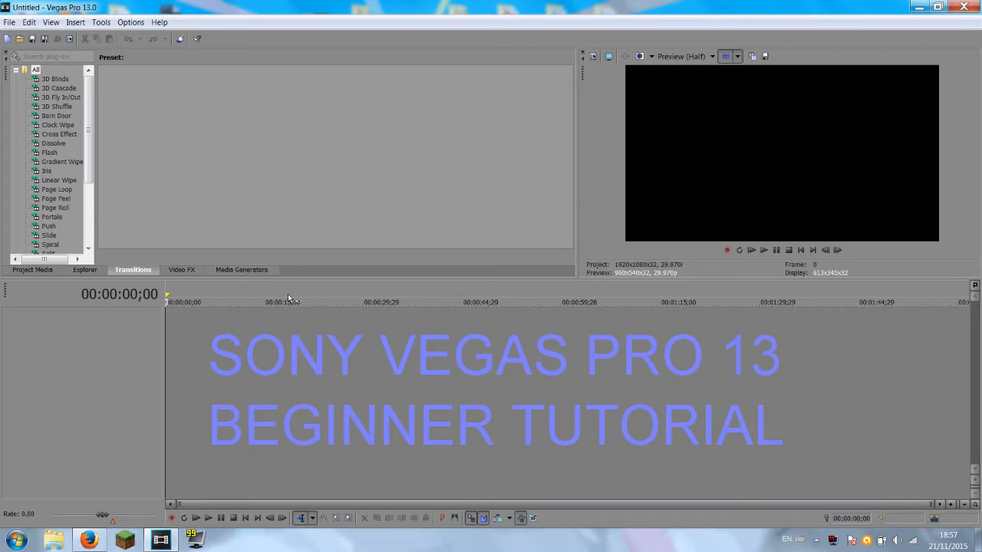
mouse_move(198, 293)
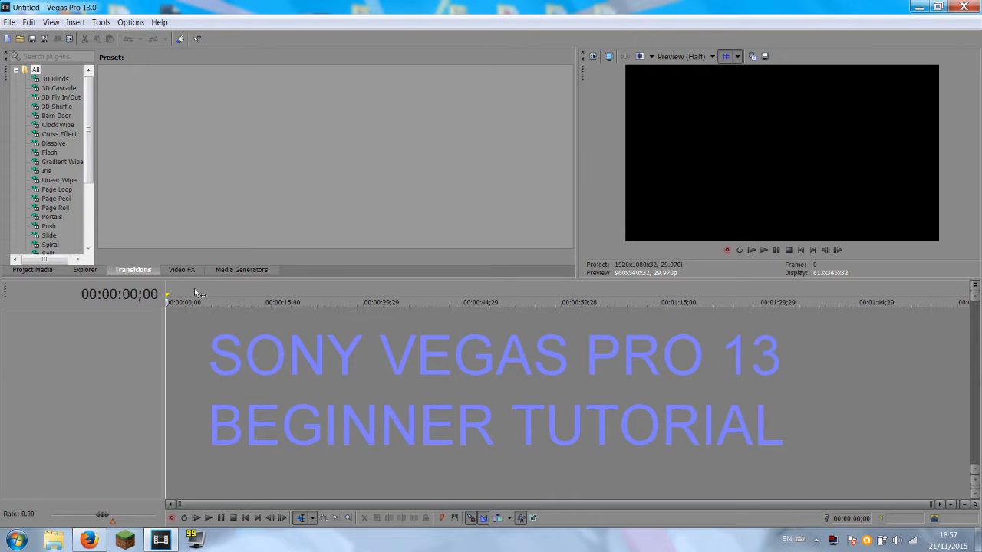
mouse_move(681, 212)
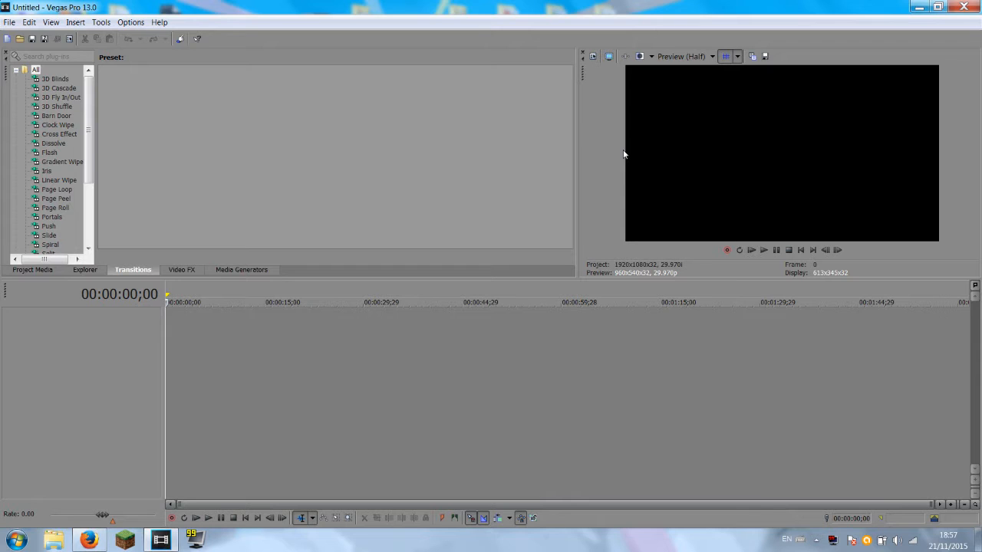
mouse_move(613, 157)
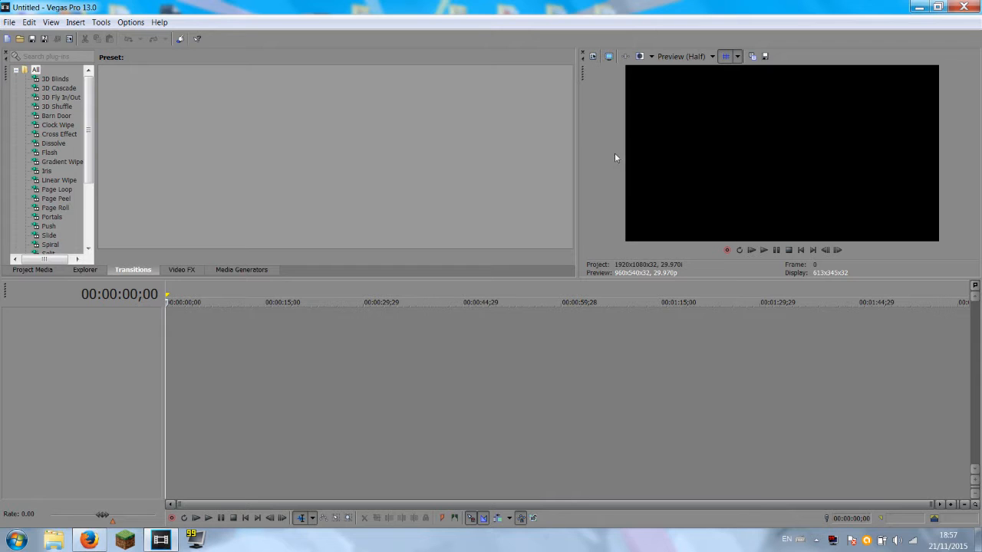
mouse_move(606, 164)
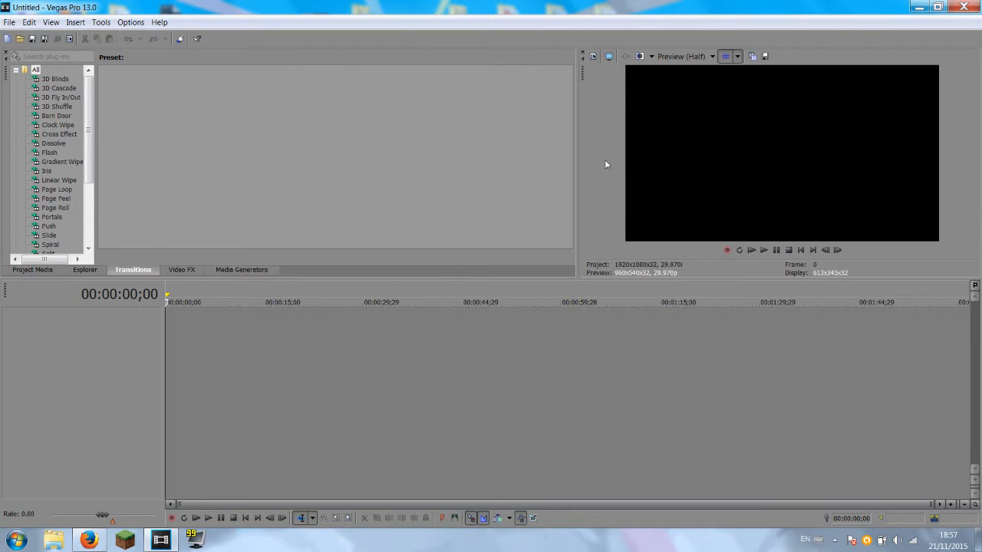
mouse_move(573, 190)
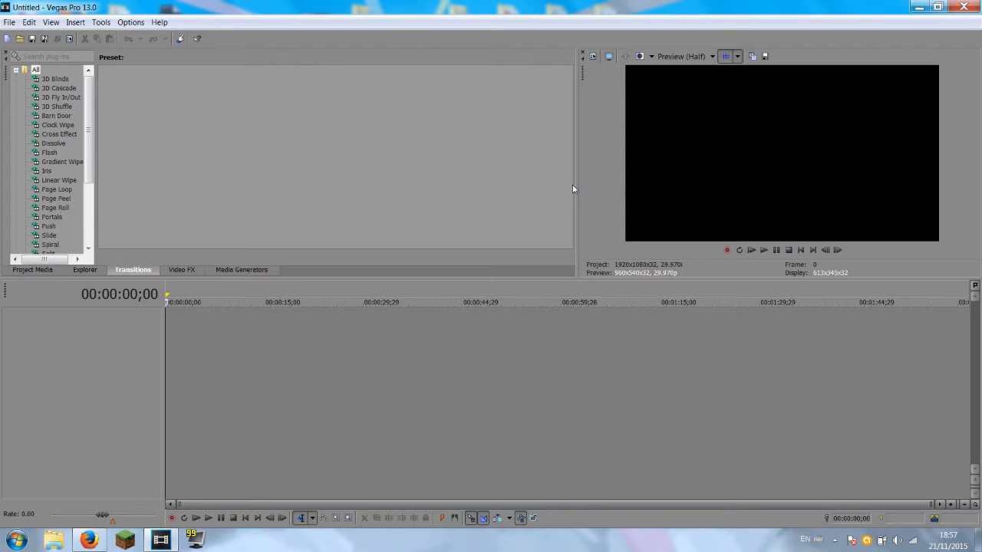
mouse_move(516, 247)
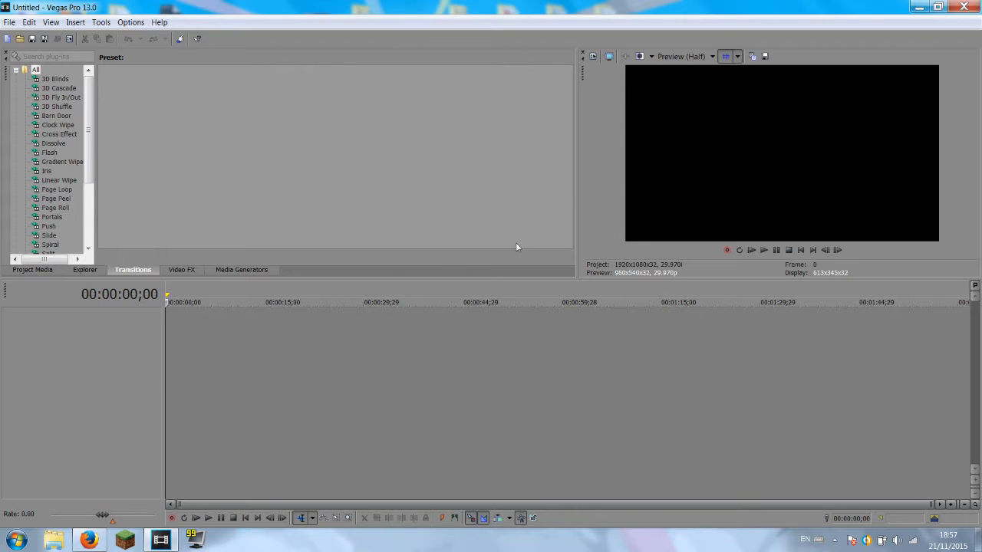
mouse_move(347, 342)
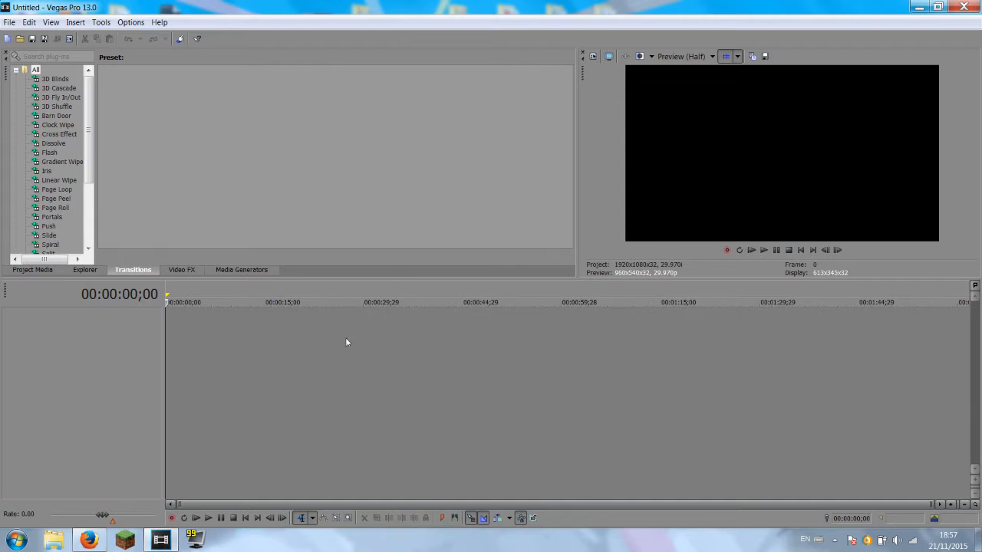
mouse_move(366, 59)
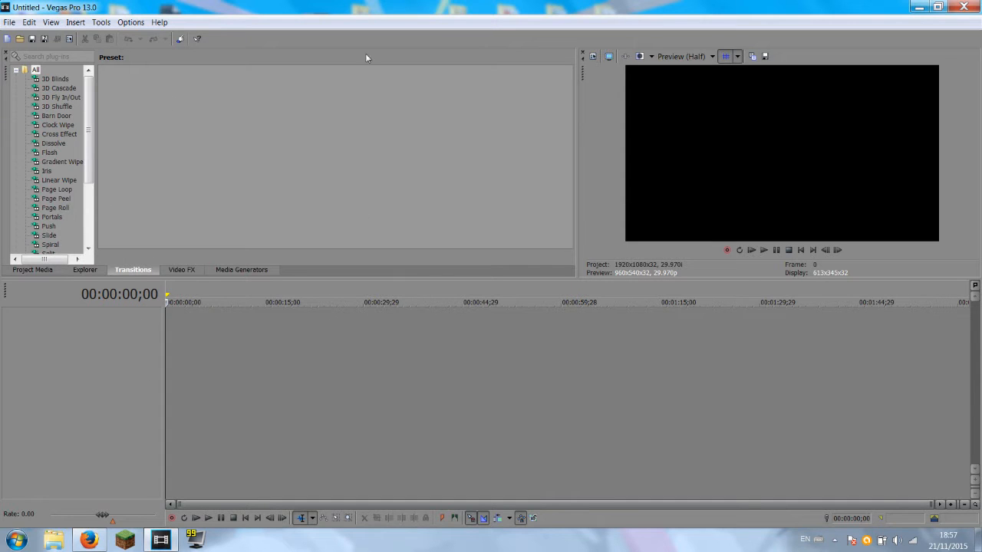
mouse_move(359, 192)
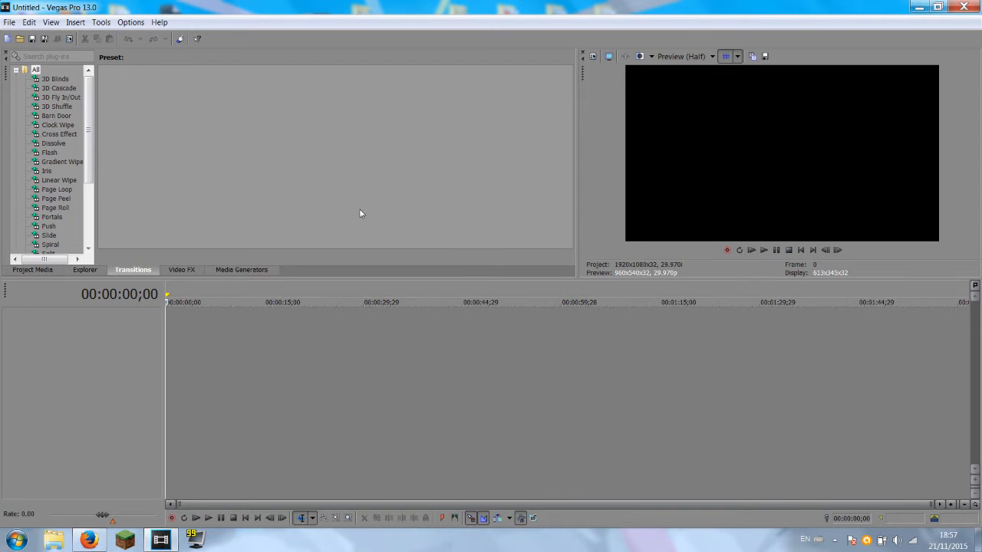
mouse_move(334, 285)
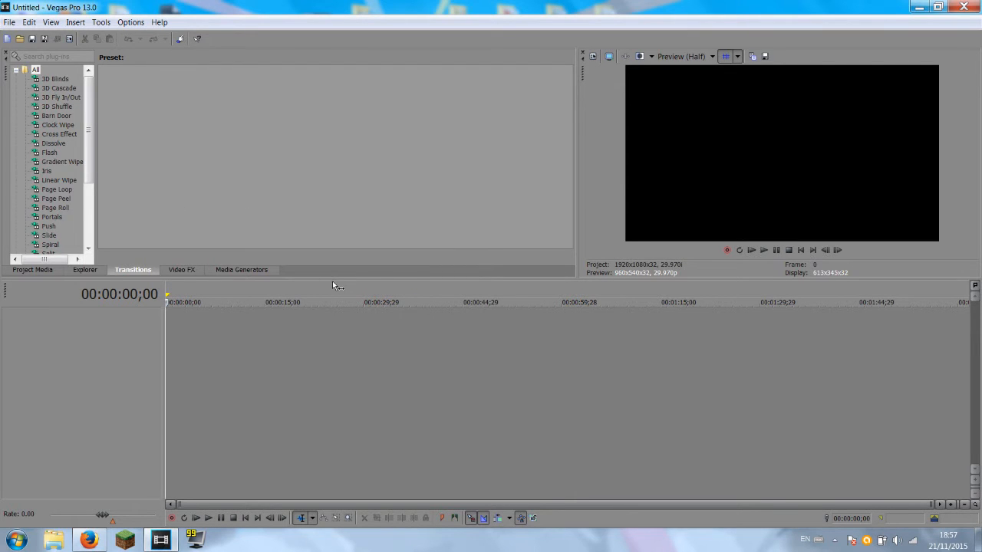
mouse_move(161, 316)
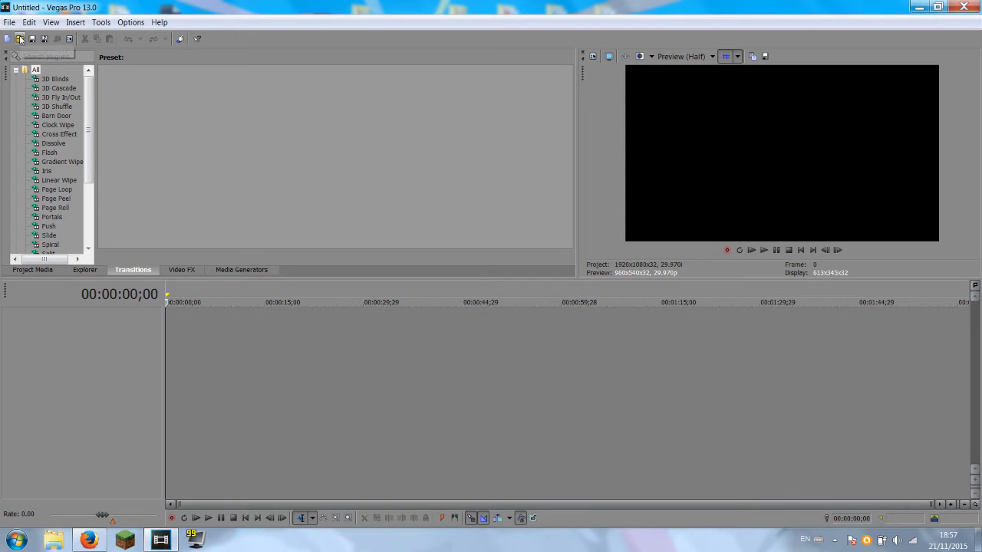
mouse_move(18, 38)
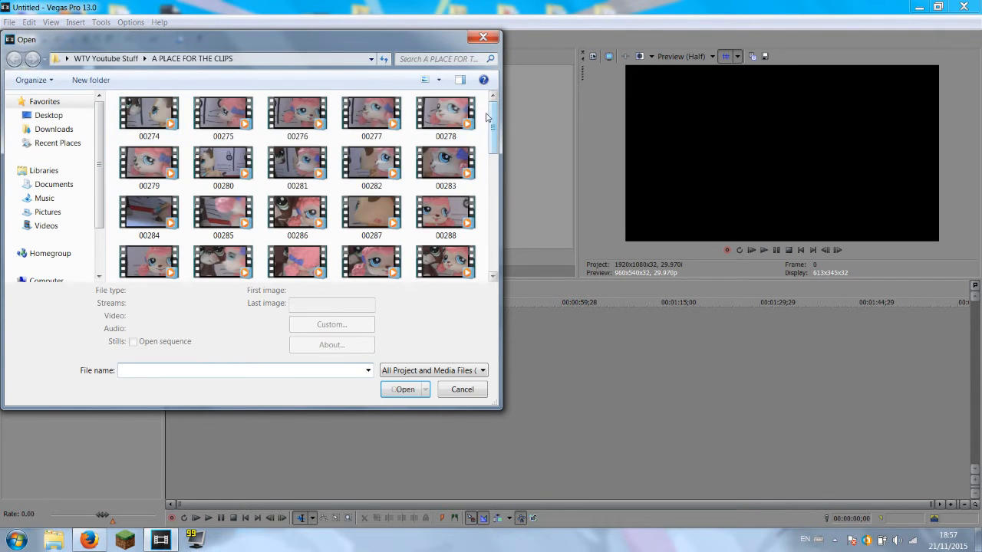
- Import clips 00307 and 00308 from the clips folder onto the timeline
scroll(down, 3)
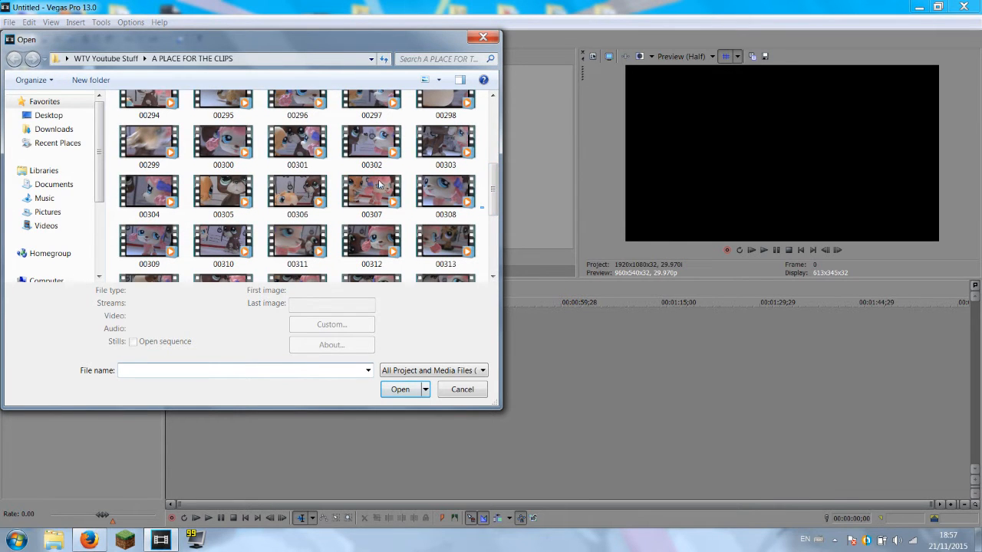
mouse_move(361, 198)
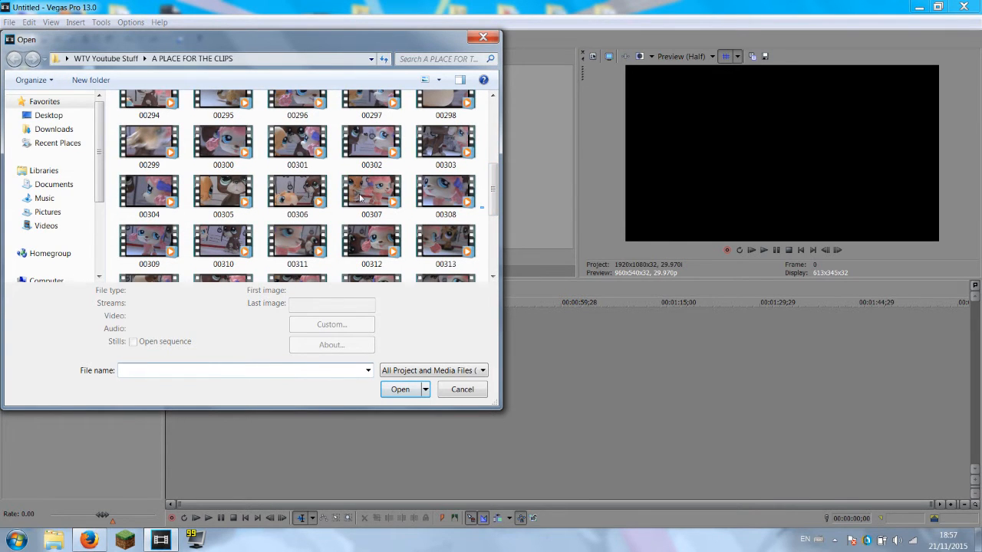
click(444, 192)
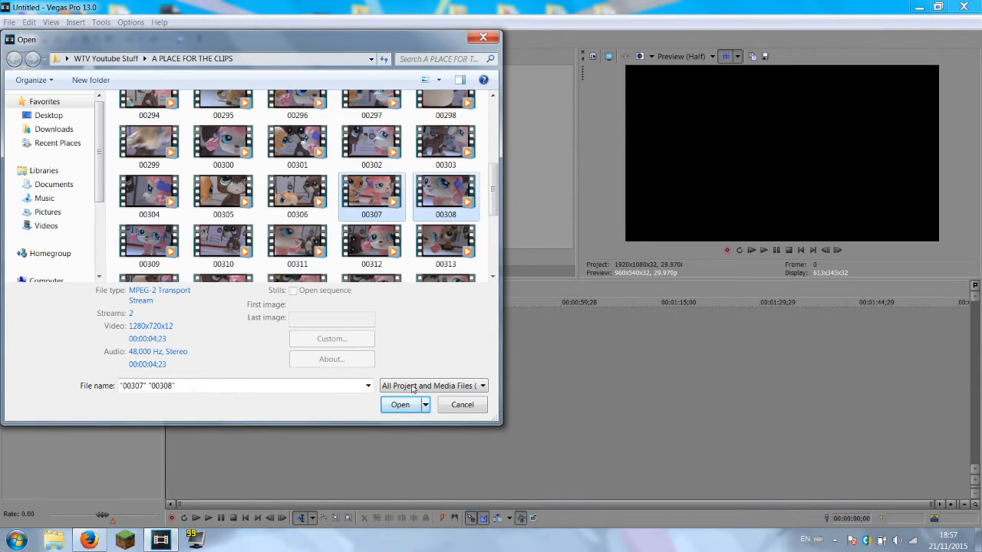
click(399, 405)
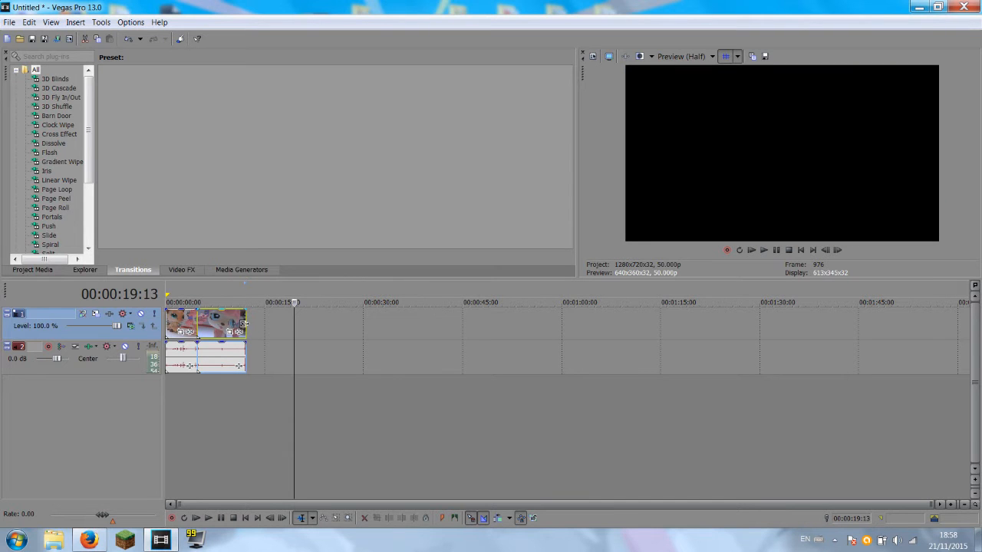
- Overlap the second clip onto the first, then undo to keep them back to back
drag(244, 322, 361, 323)
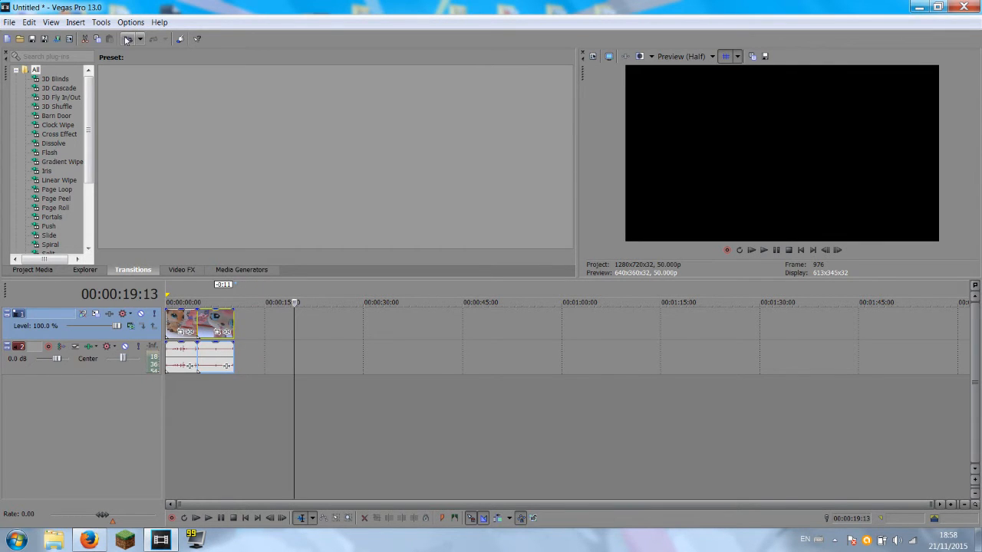
mouse_move(128, 38)
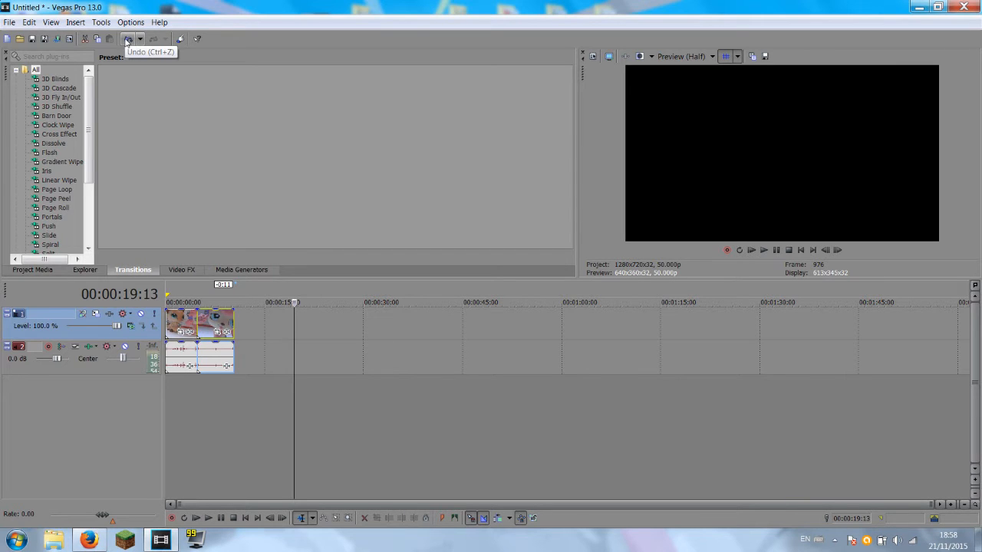
click(130, 38)
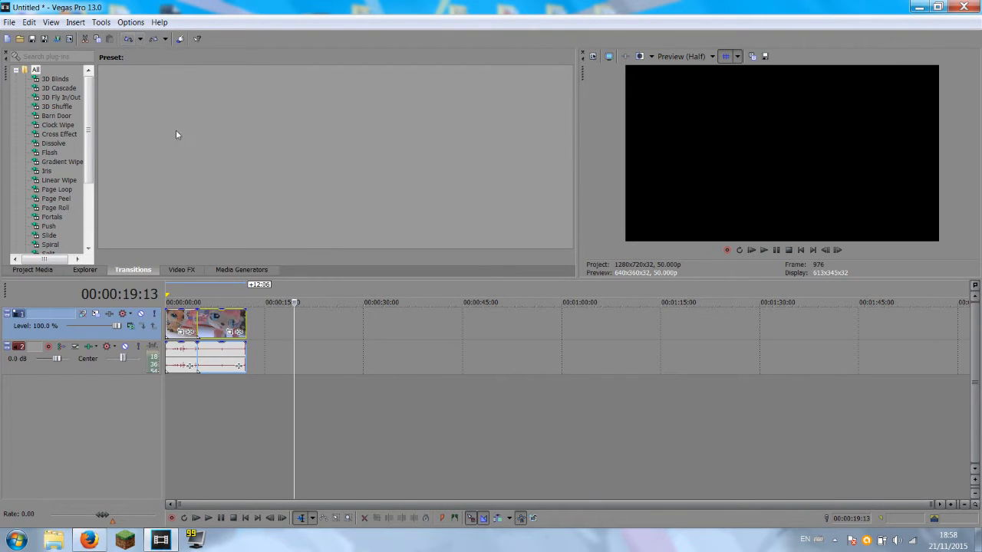
mouse_move(157, 38)
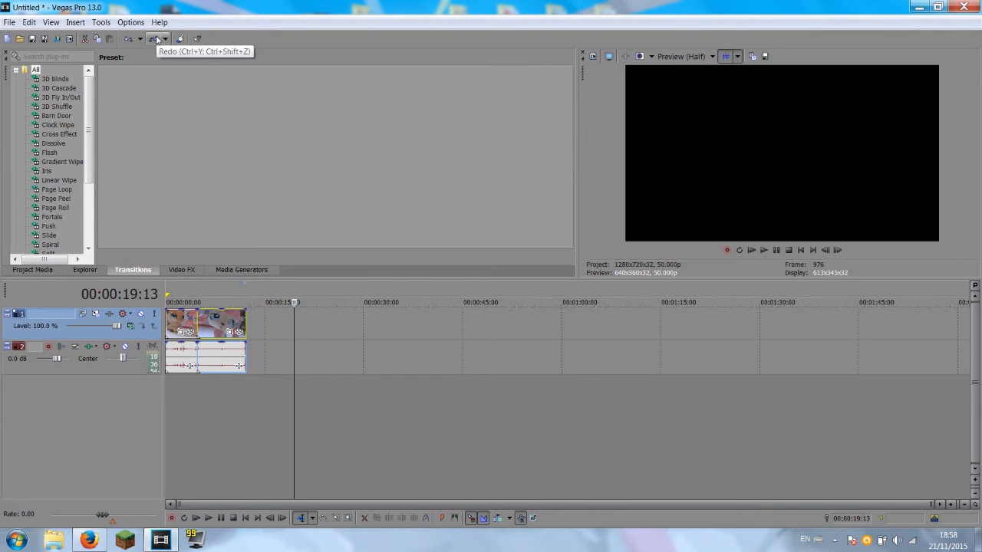
mouse_move(405, 356)
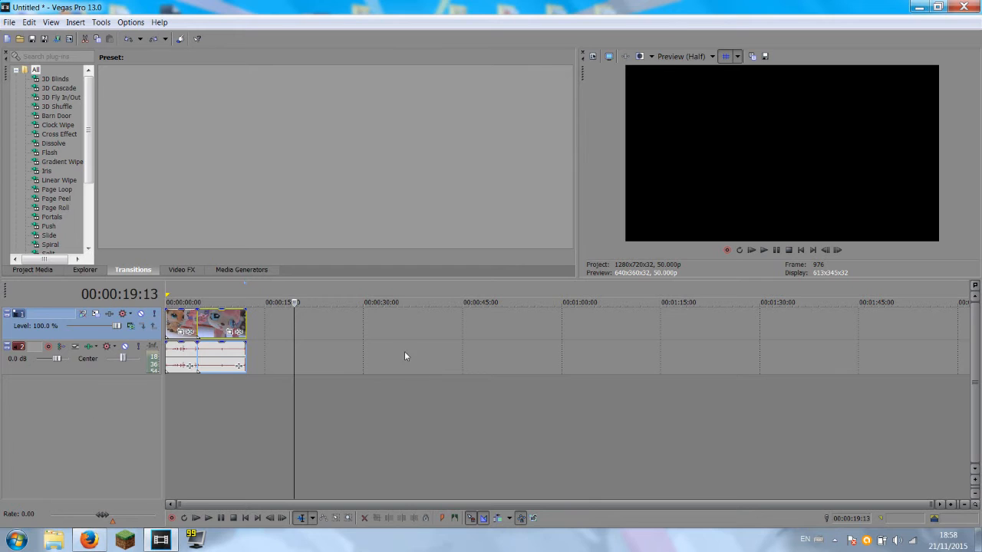
mouse_move(264, 369)
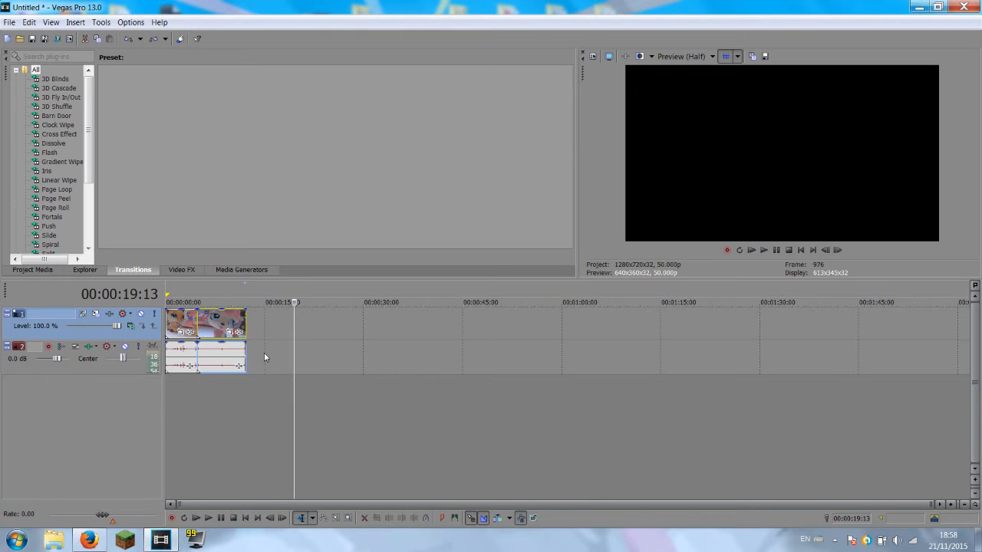
mouse_move(125, 347)
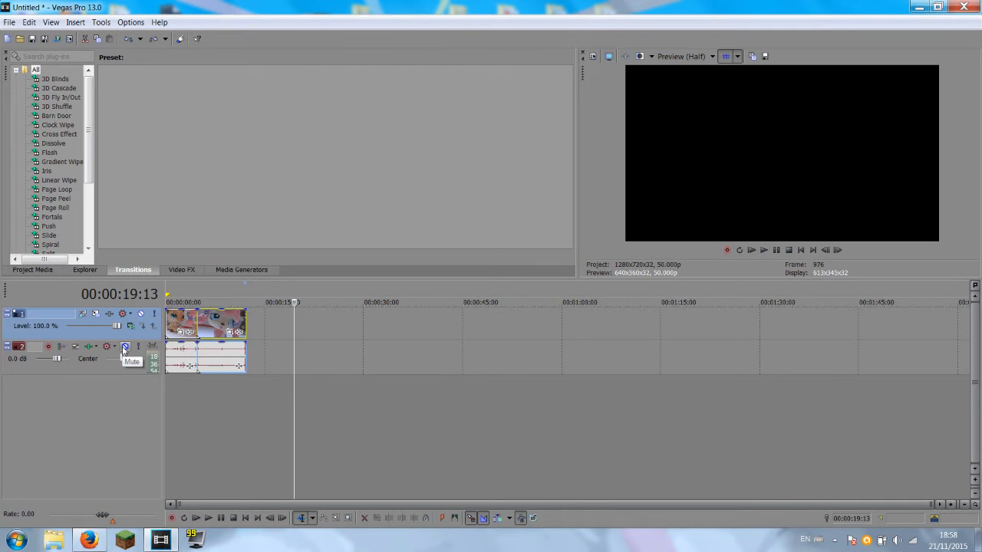
- Mute the audio track holding the two clips' sound
click(126, 347)
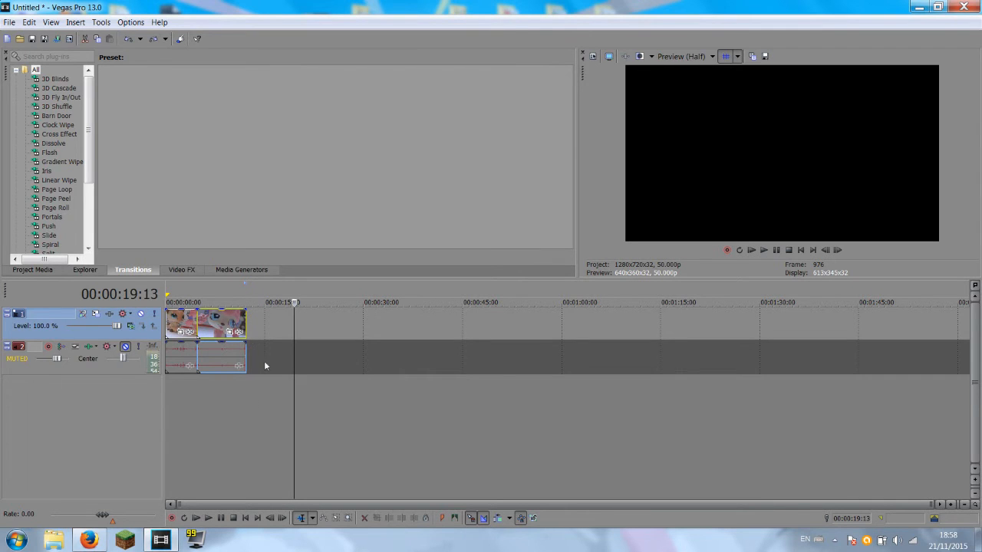
mouse_move(184, 393)
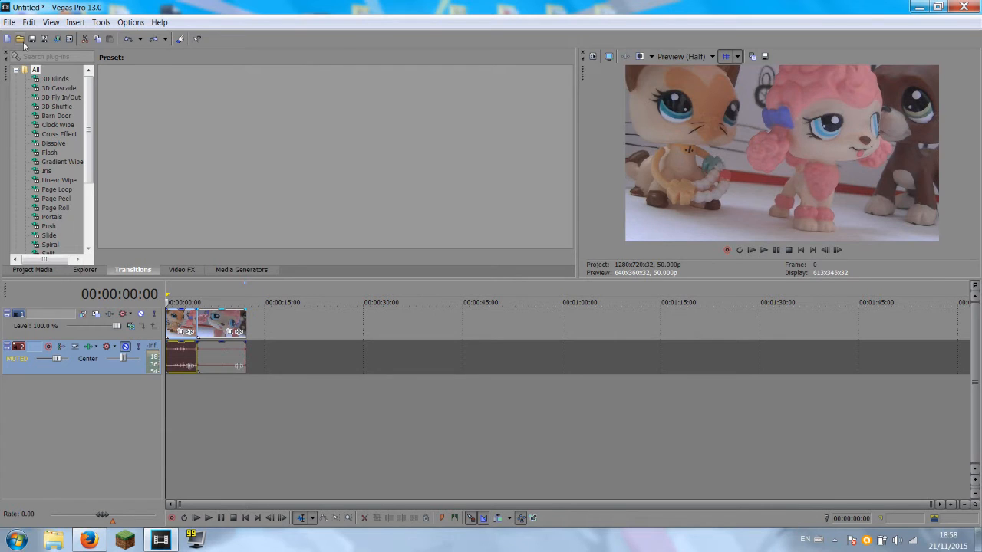
- Bring up the media file picker from the empty timeline area's Open... option
right_click(207, 384)
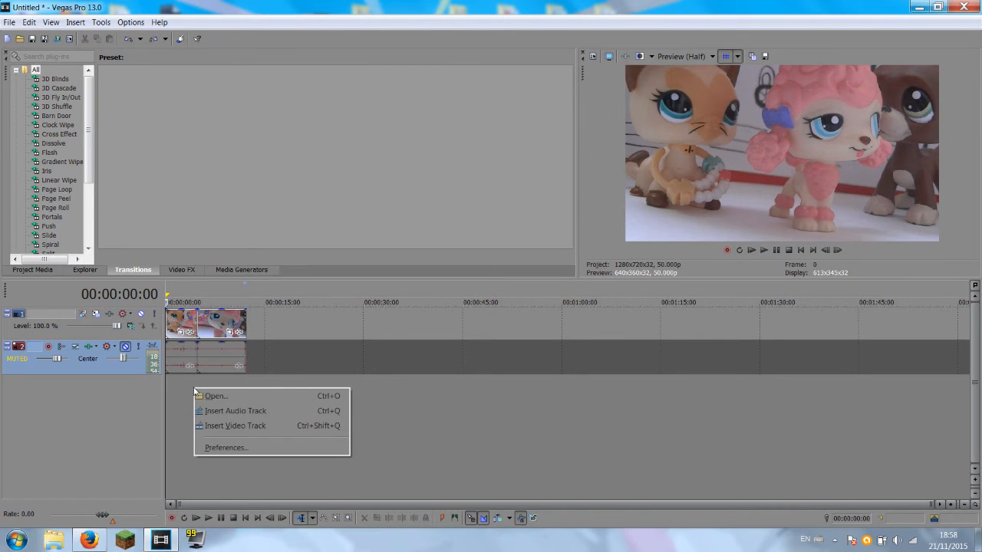
click(235, 411)
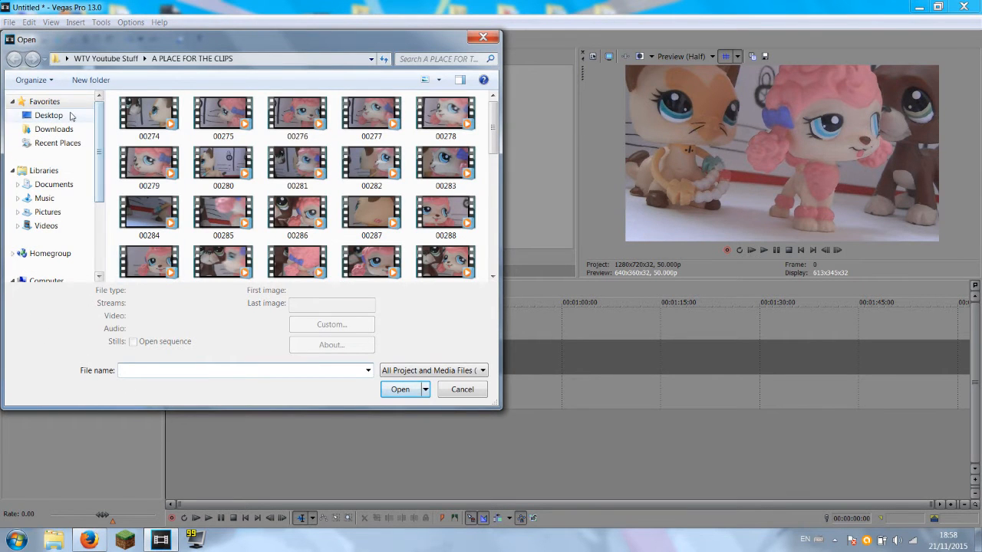
- Import Carefree from D: > Weronika > Videos > Littlest Pet Shop > Theme music > Bouncy
click(49, 115)
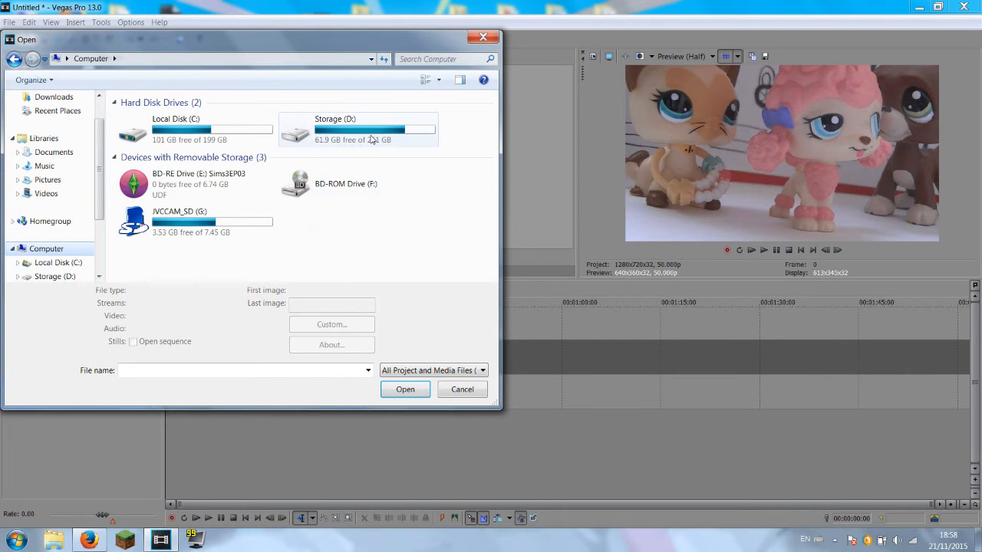
double_click(334, 130)
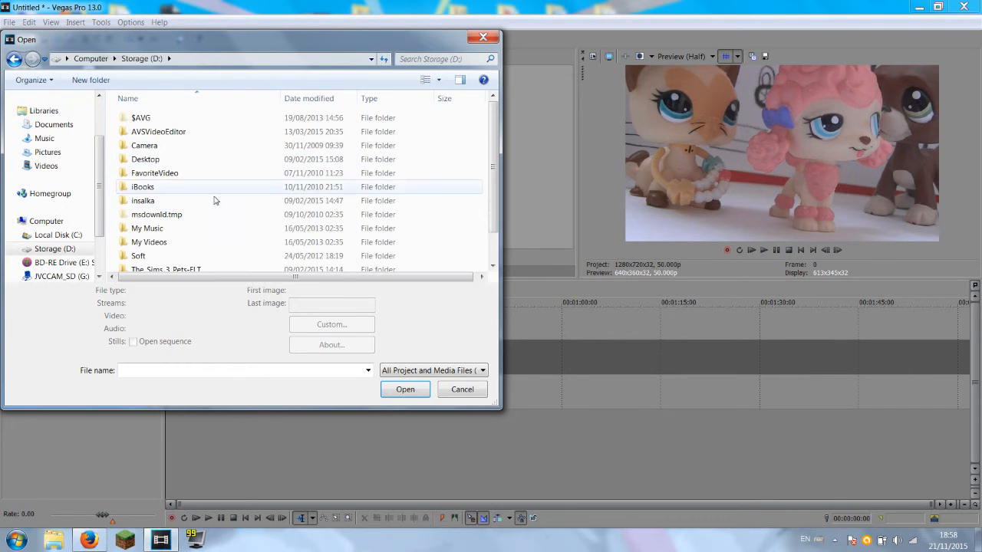
scroll(down, 3)
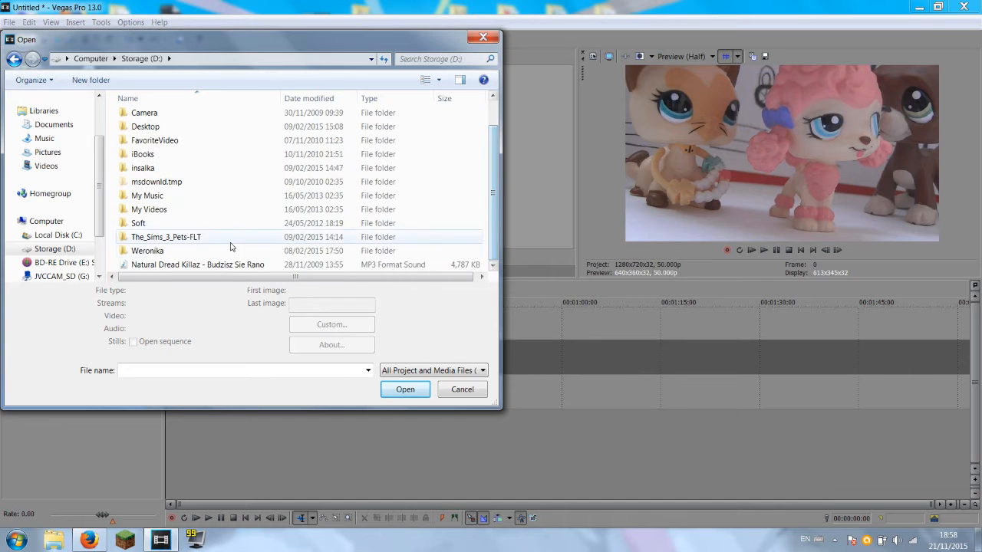
double_click(147, 251)
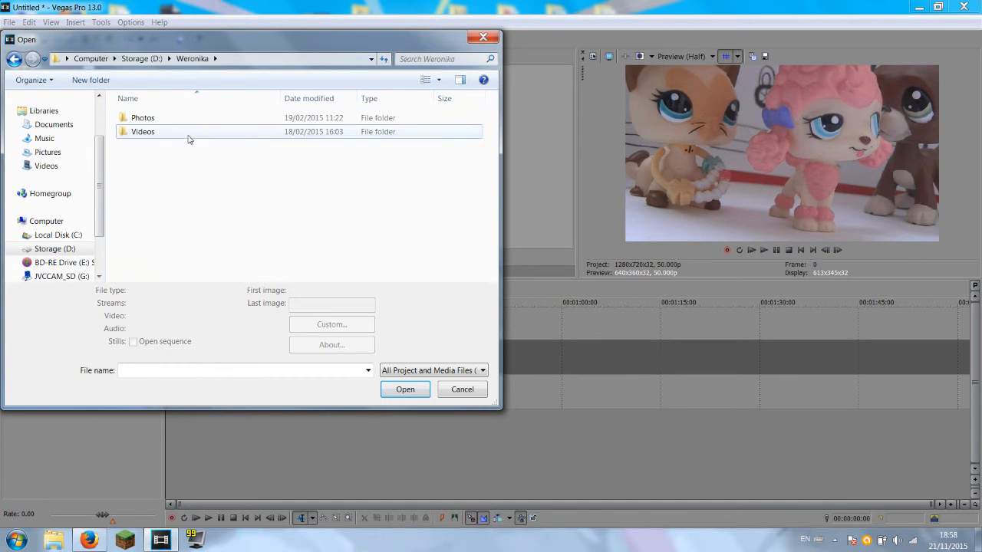
double_click(141, 132)
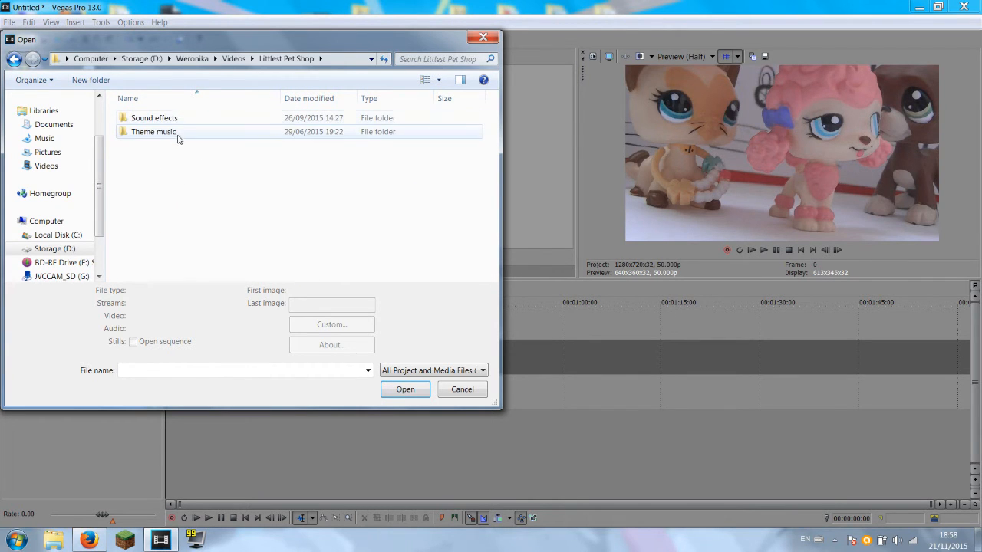
double_click(153, 132)
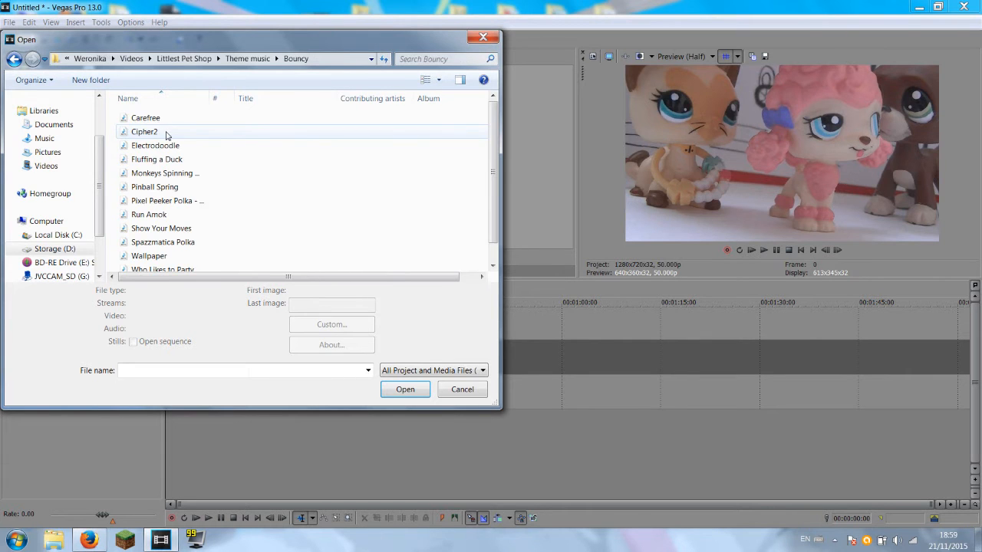
click(144, 116)
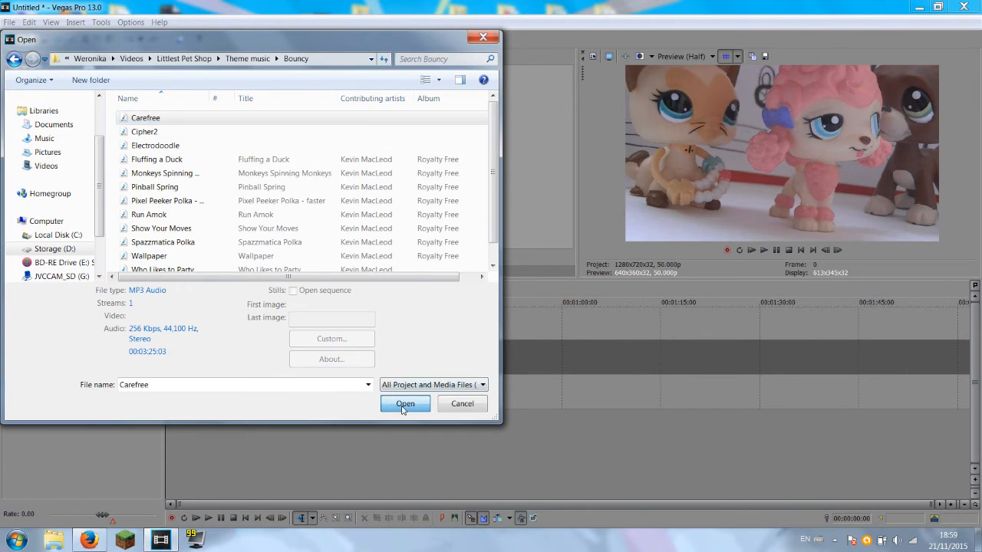
click(405, 403)
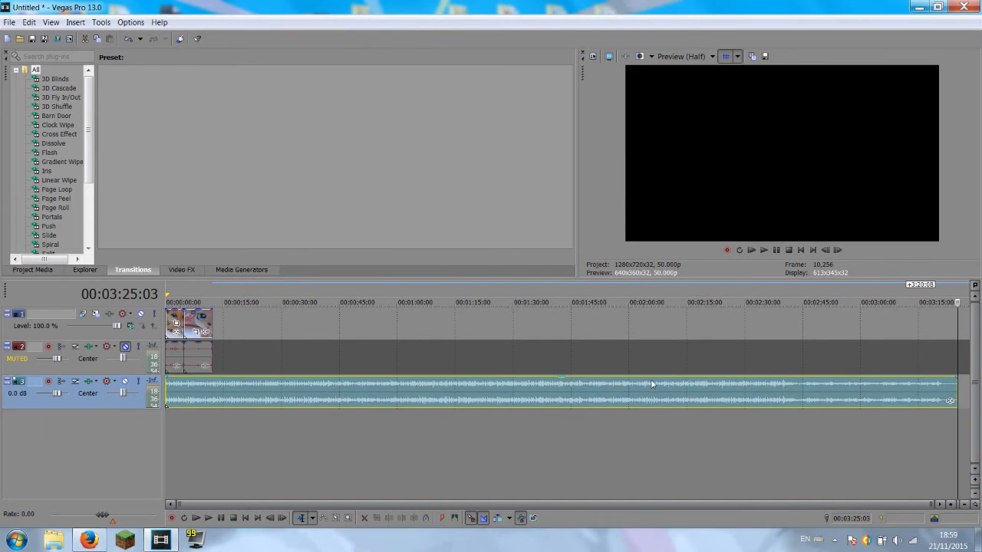
mouse_move(564, 385)
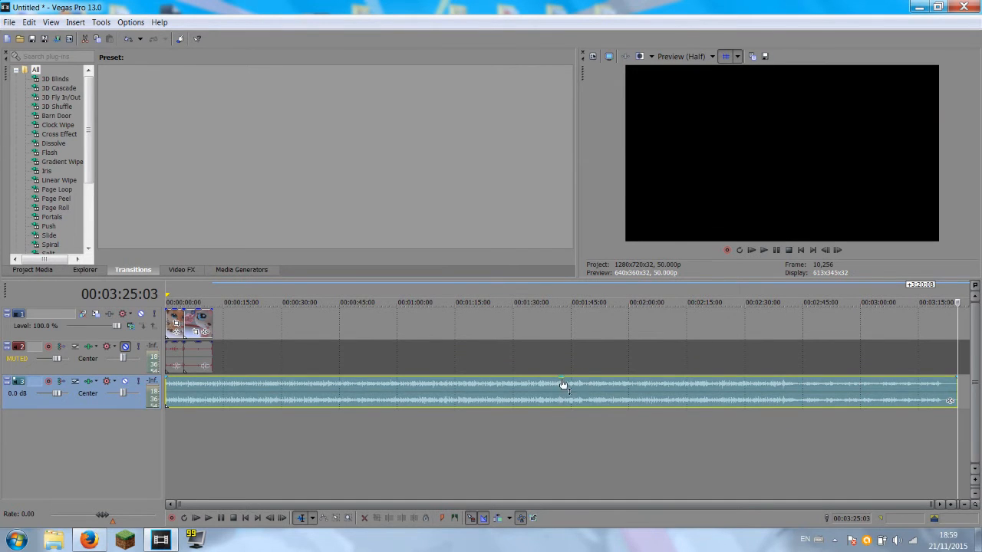
mouse_move(580, 351)
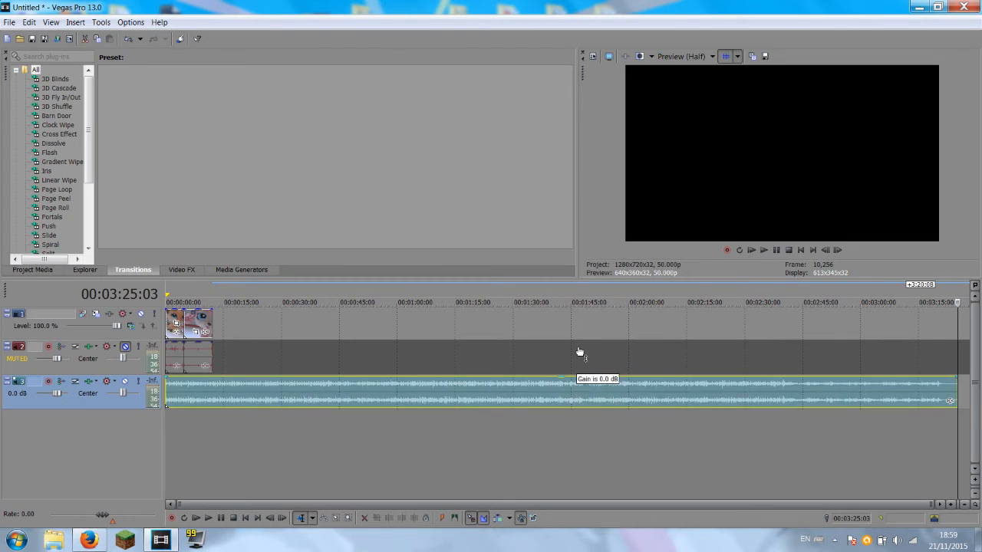
- Trim the Carefree music event back to the end of the video clip
drag(580, 381, 564, 402)
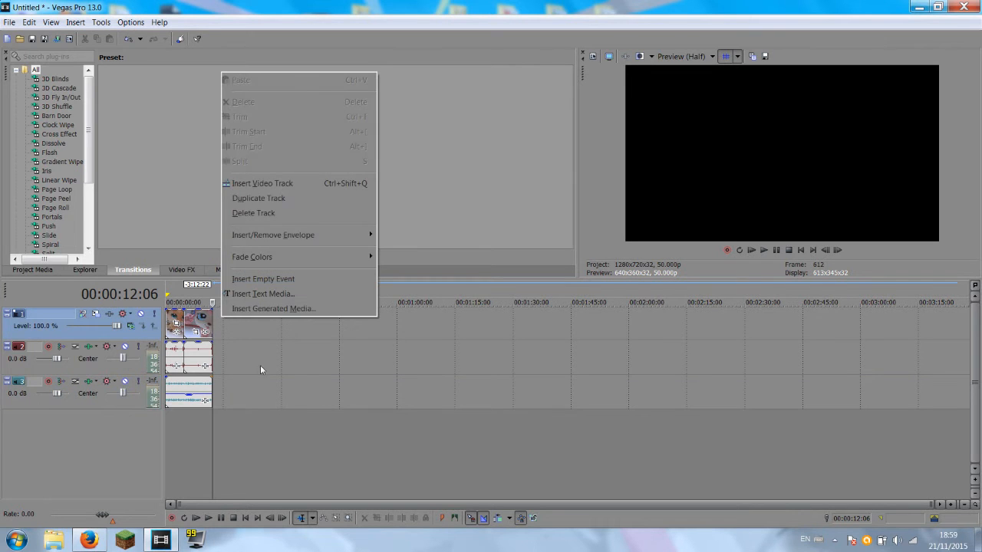
mouse_move(283, 183)
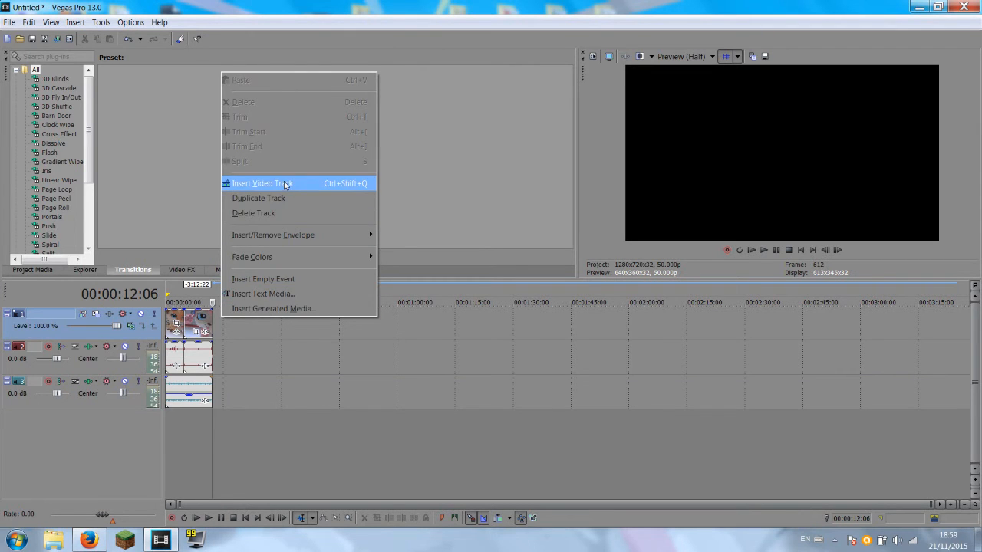
- Insert a new video track and start a Sony Titles & Text generator on it
click(260, 182)
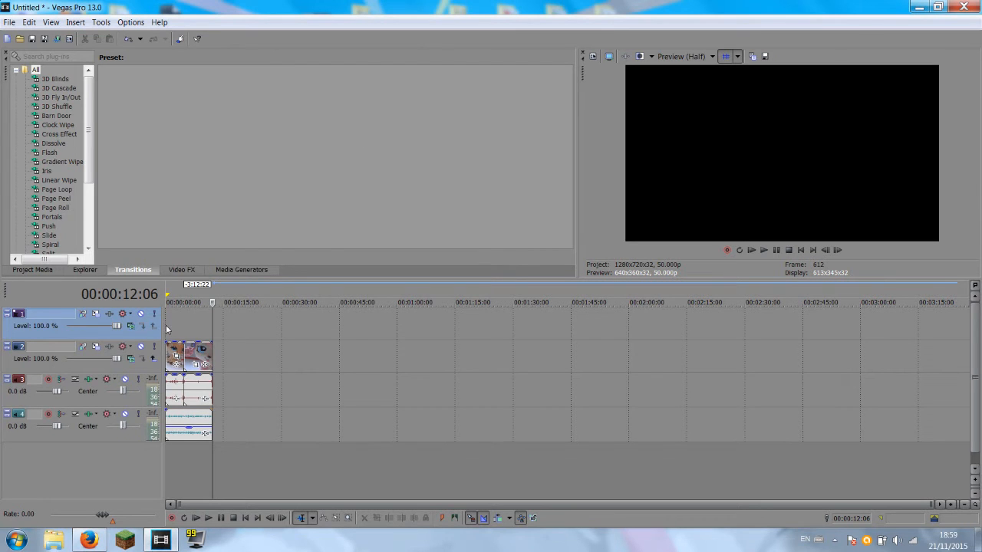
right_click(171, 325)
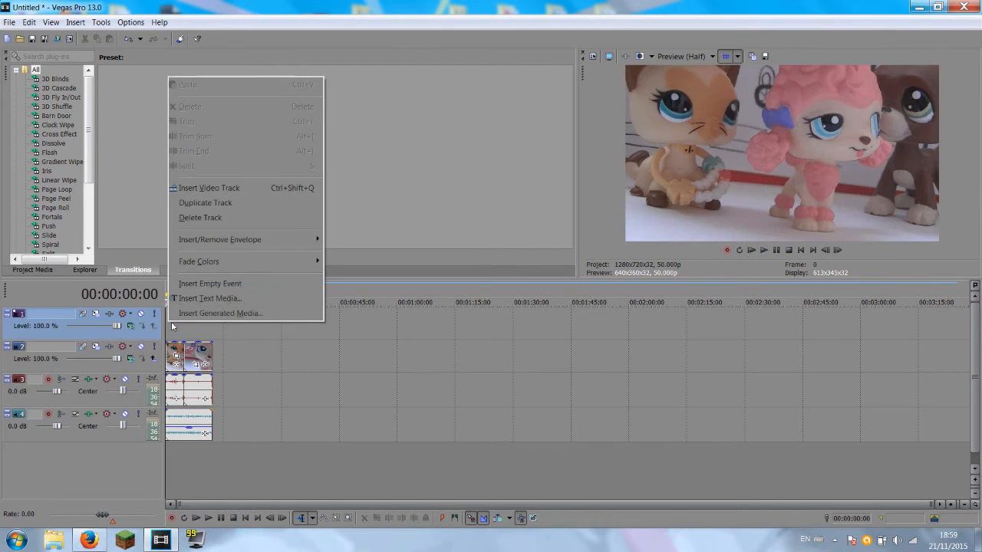
mouse_move(212, 297)
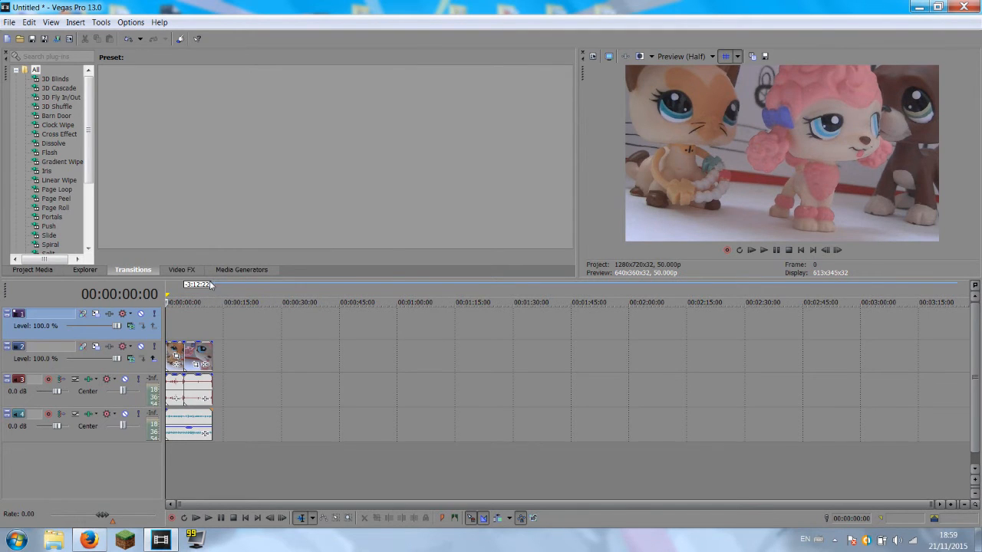
click(240, 270)
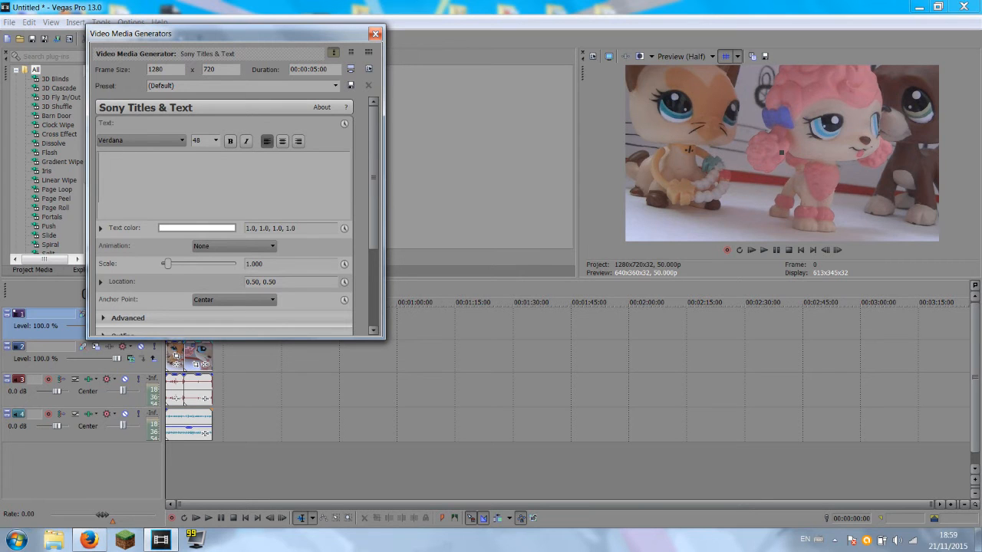
- Enter the title text 'Yo what up! xd' in the generator
text(Yo what up!)
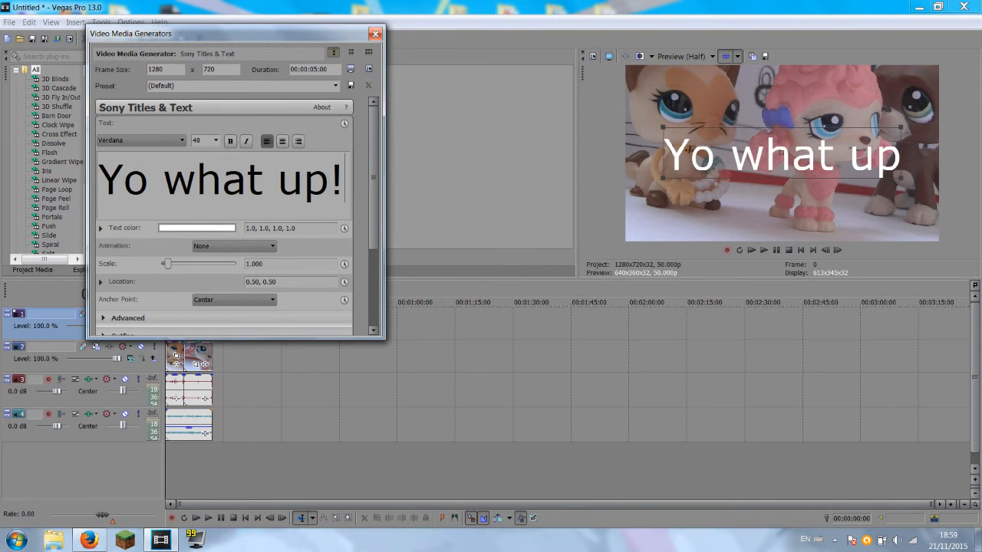
text(xd)
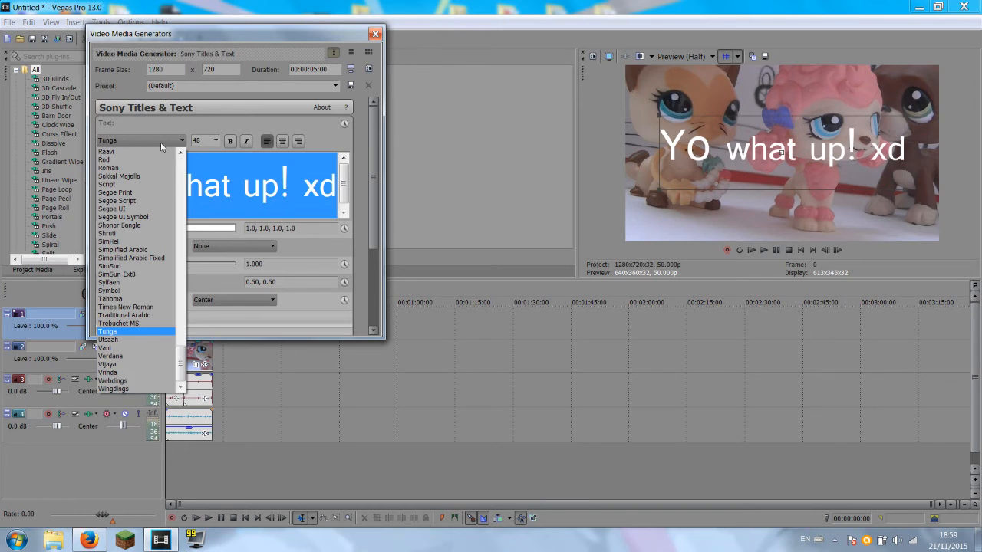
- Switch the title font from Segoe UI Symbol to Segoe UI
click(123, 316)
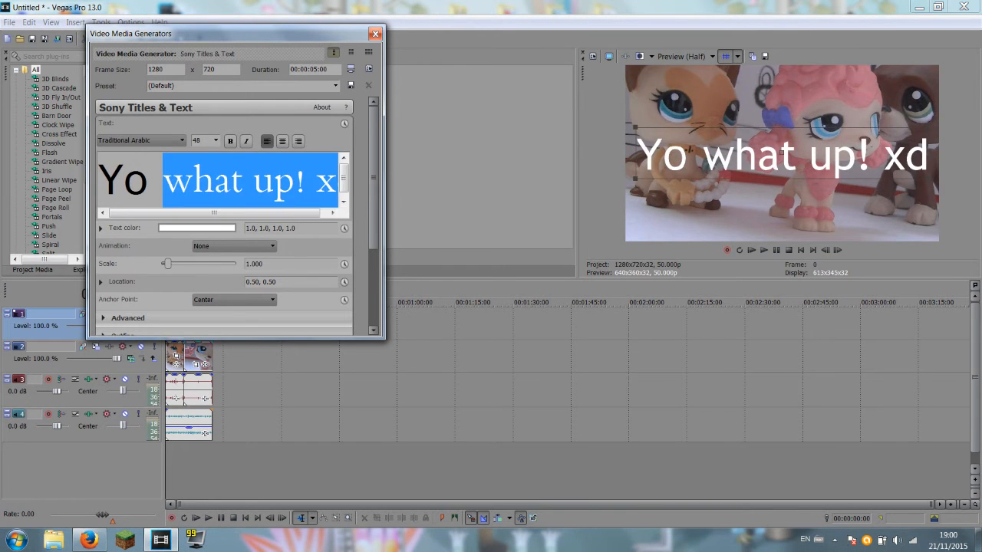
click(141, 140)
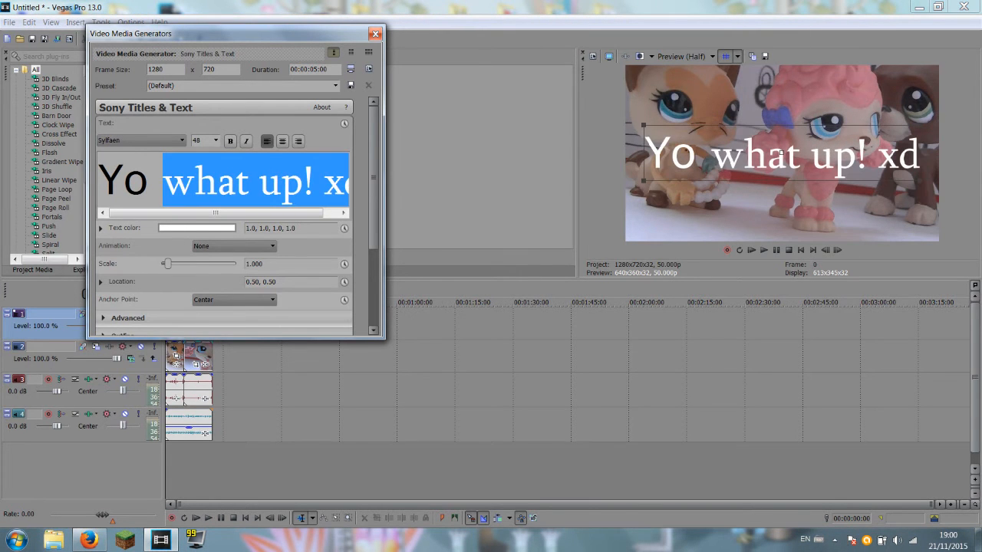
click(141, 140)
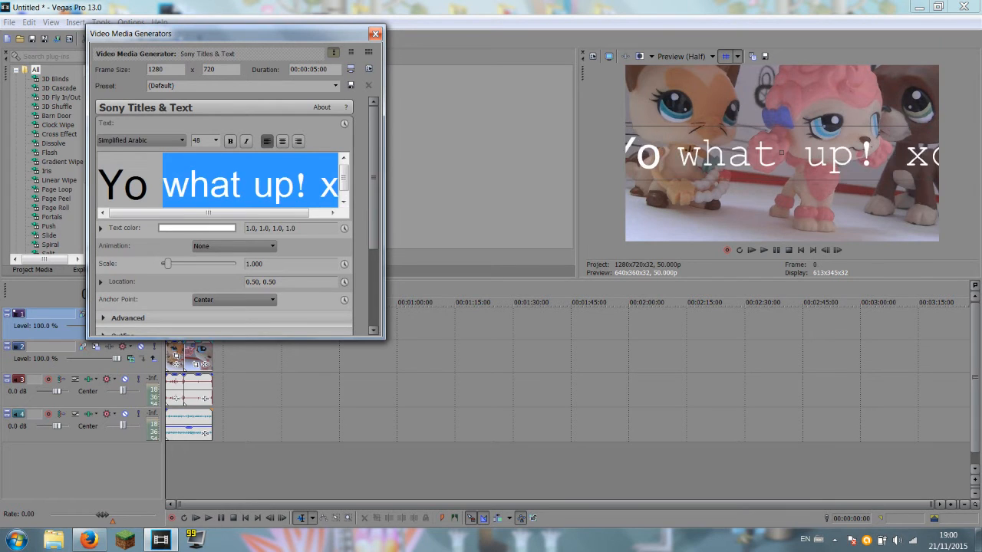
click(141, 139)
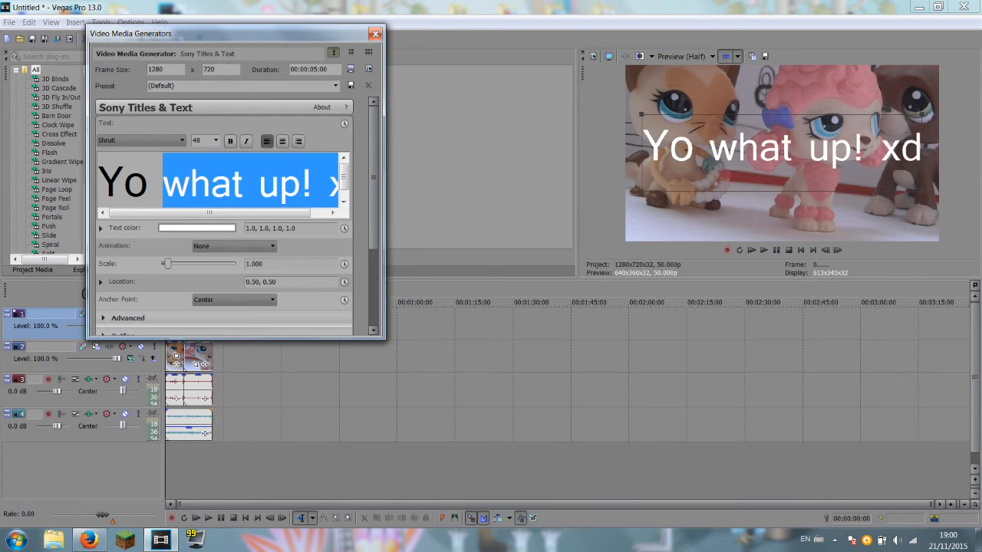
click(138, 140)
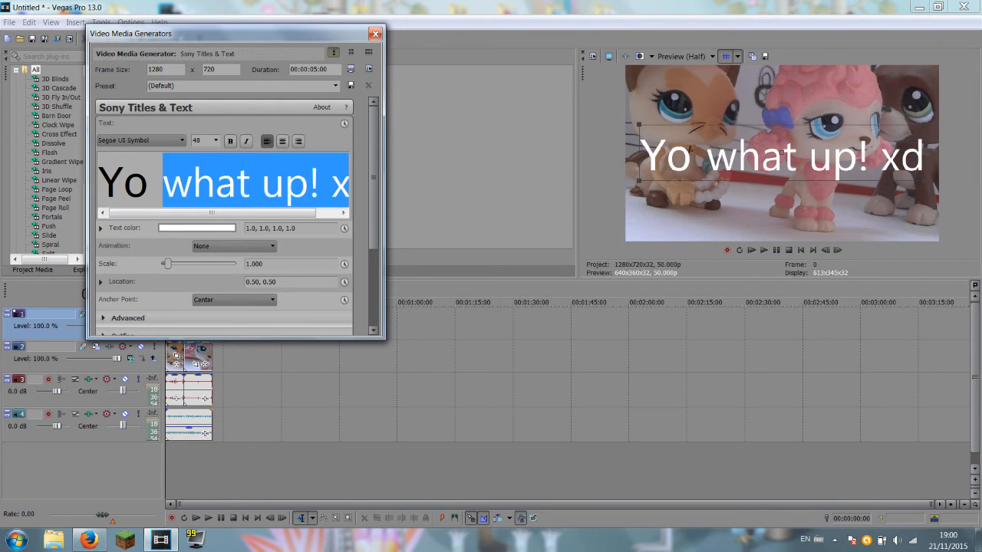
click(141, 141)
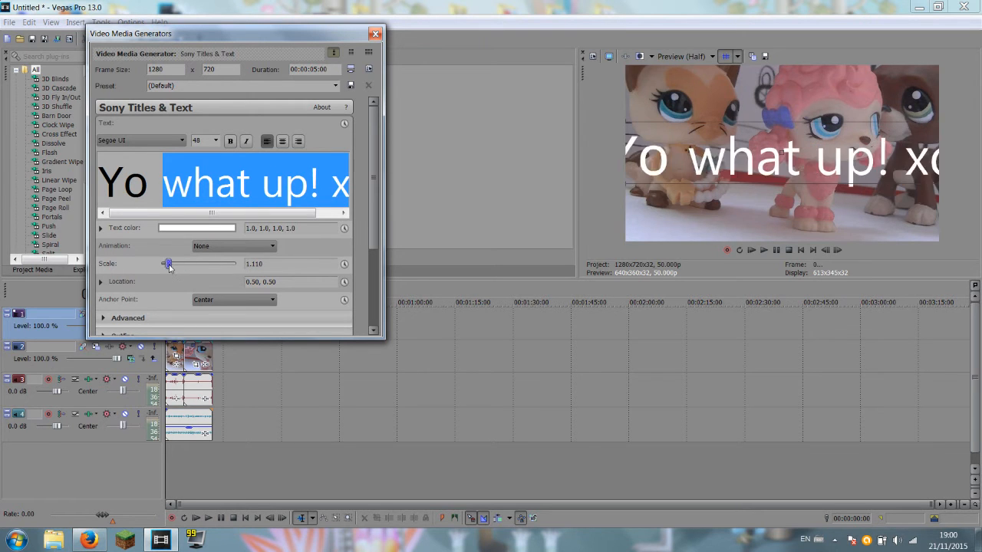
- Scale the title to about 0.773 at location 0.45, 0.35, and make it bold pink
drag(169, 263, 164, 264)
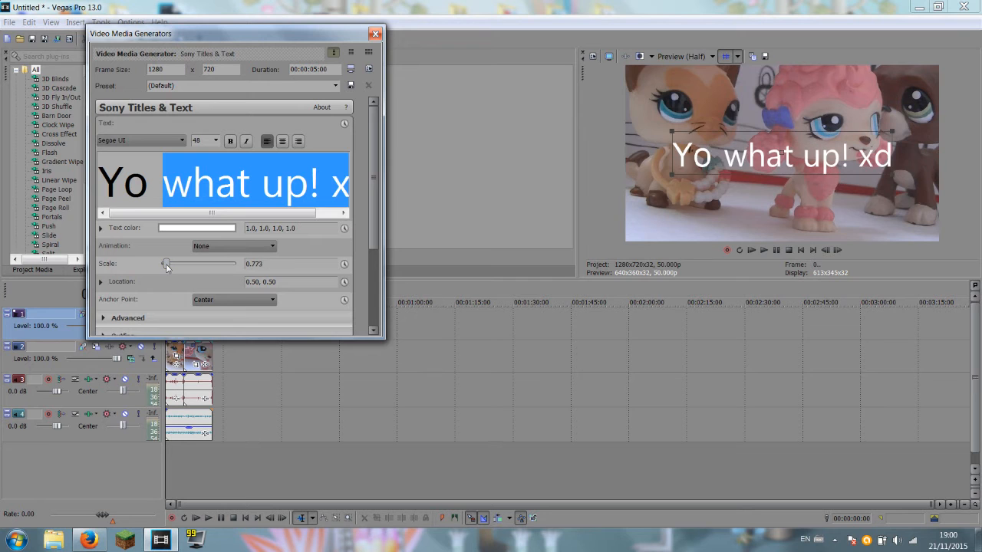
drag(782, 155, 767, 181)
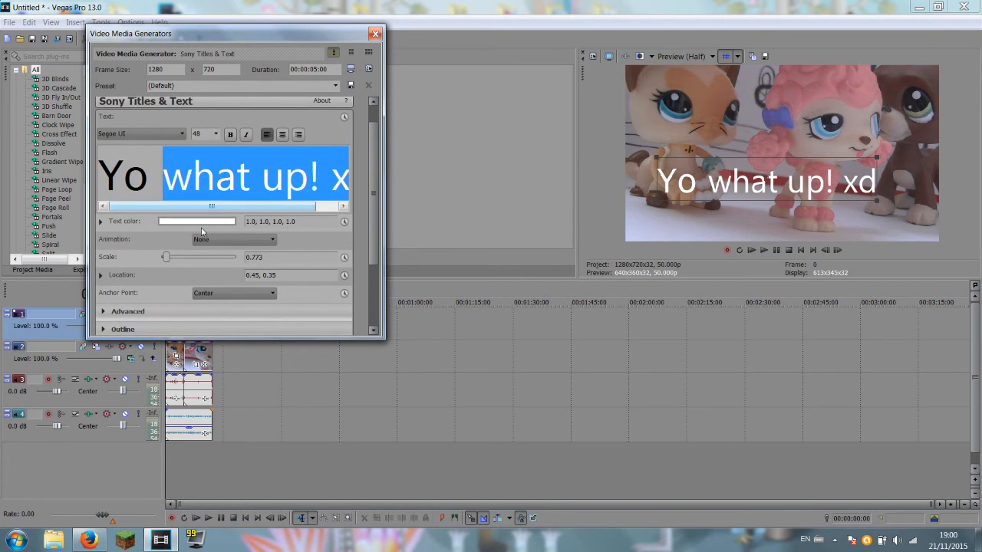
click(197, 221)
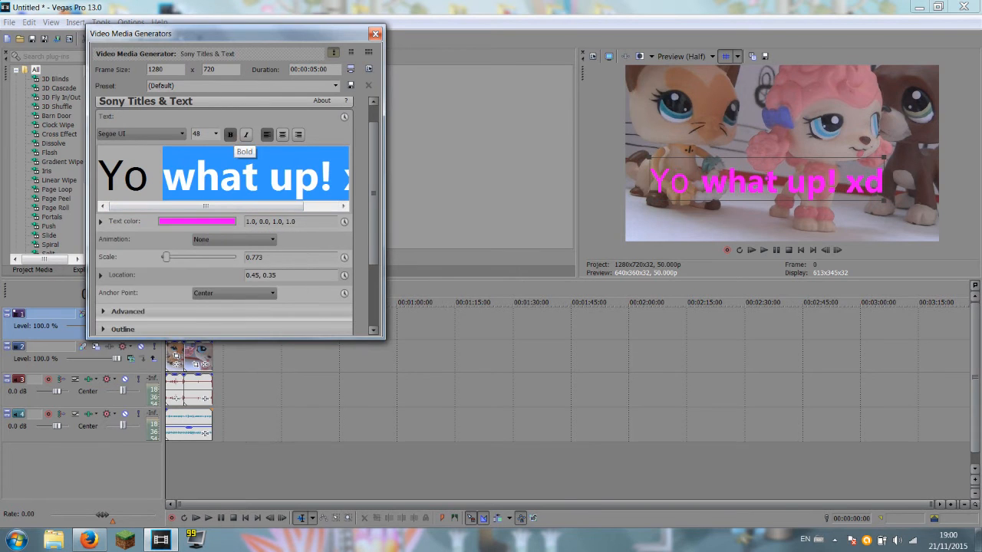
click(141, 134)
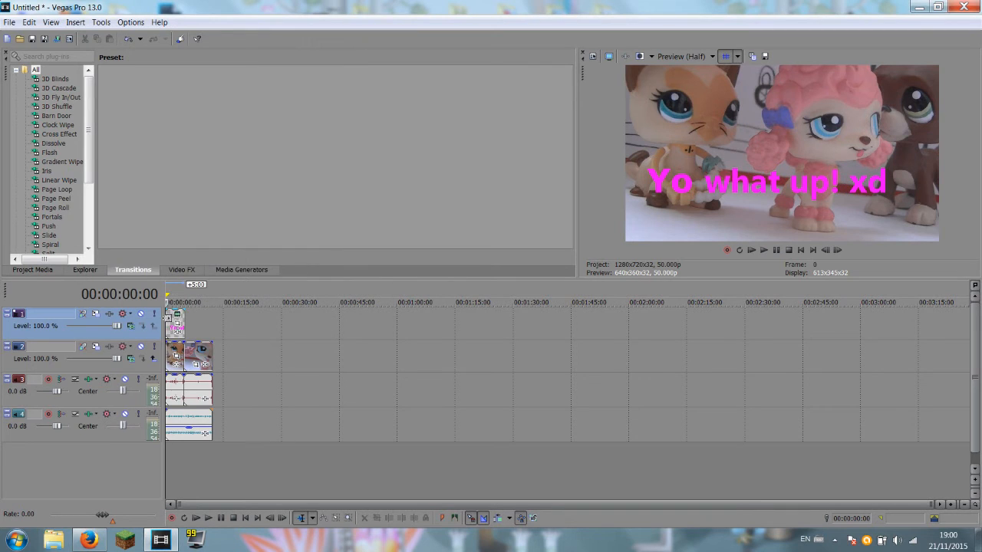
mouse_move(178, 316)
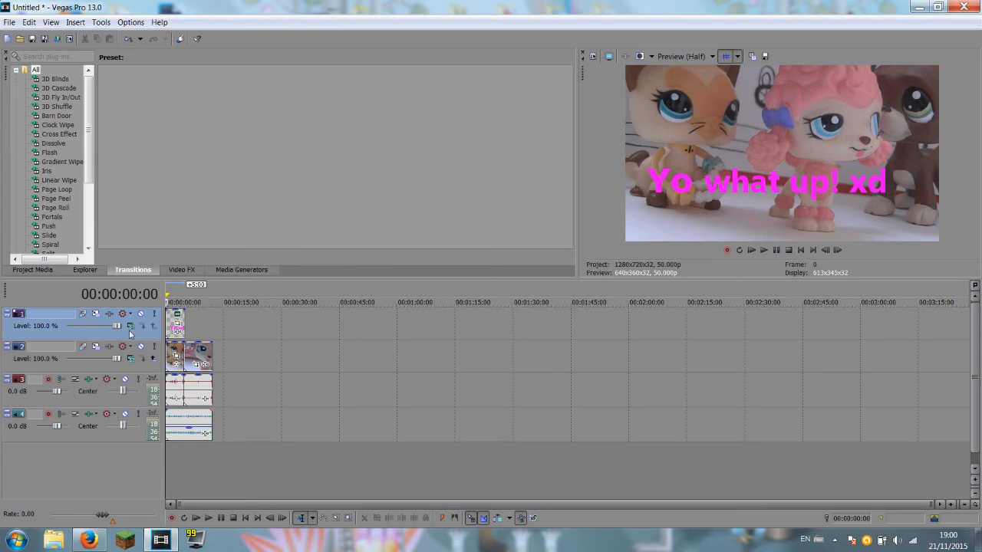
- Set the title track's compositing mode to Dodge to lighten the pink text
click(130, 313)
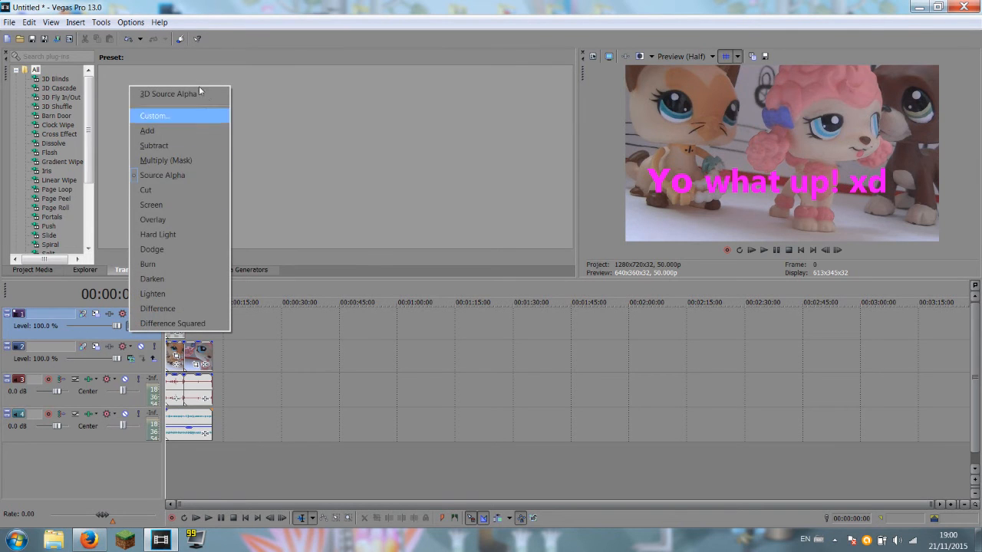
mouse_move(172, 322)
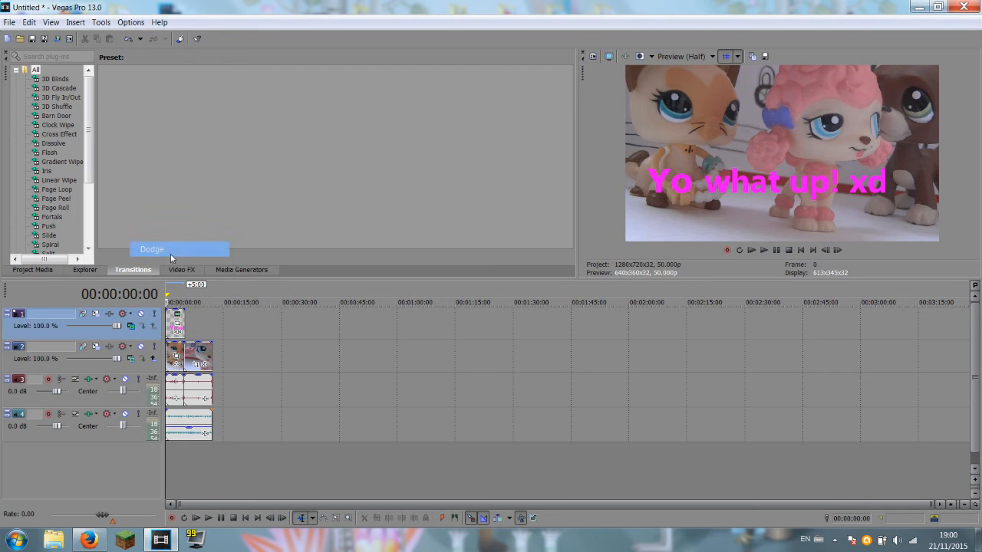
click(150, 249)
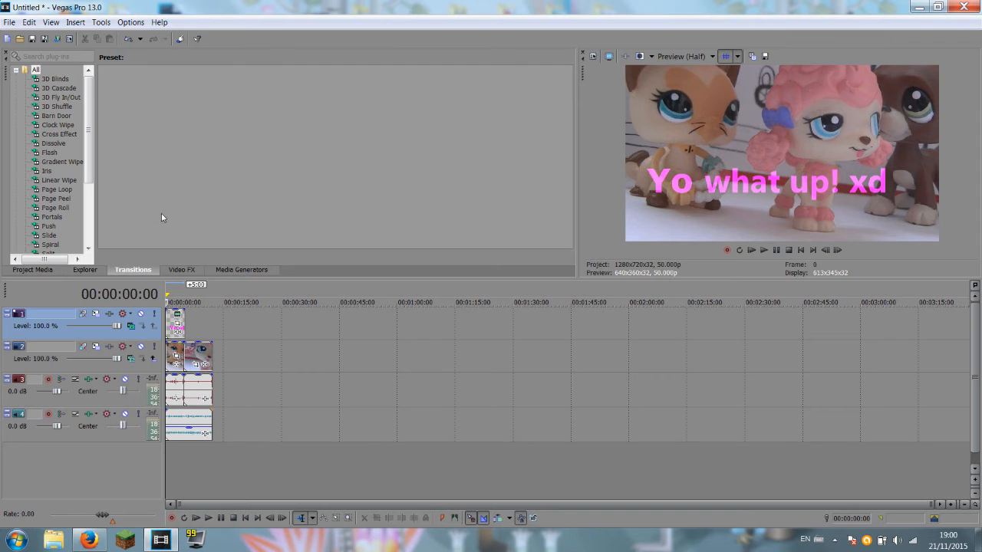
mouse_move(623, 215)
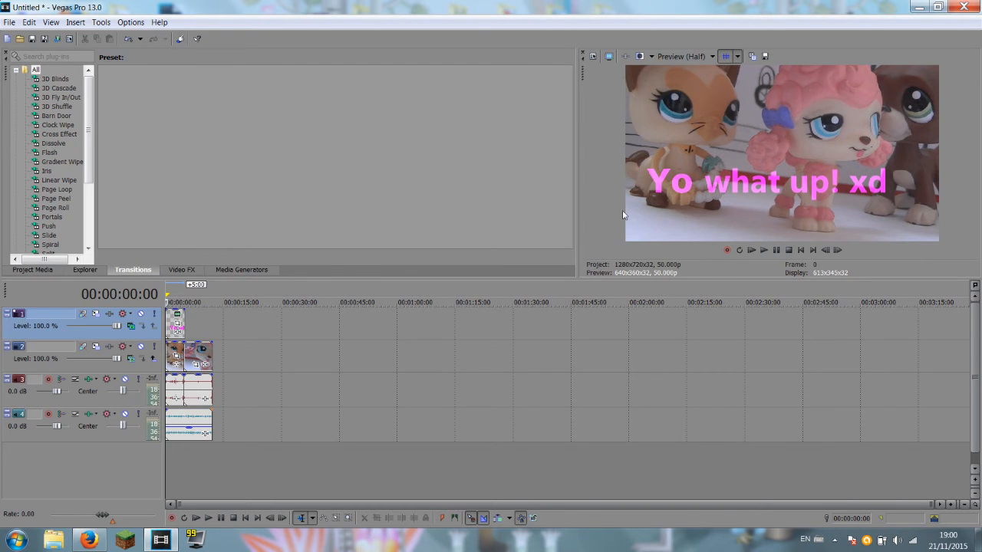
mouse_move(349, 341)
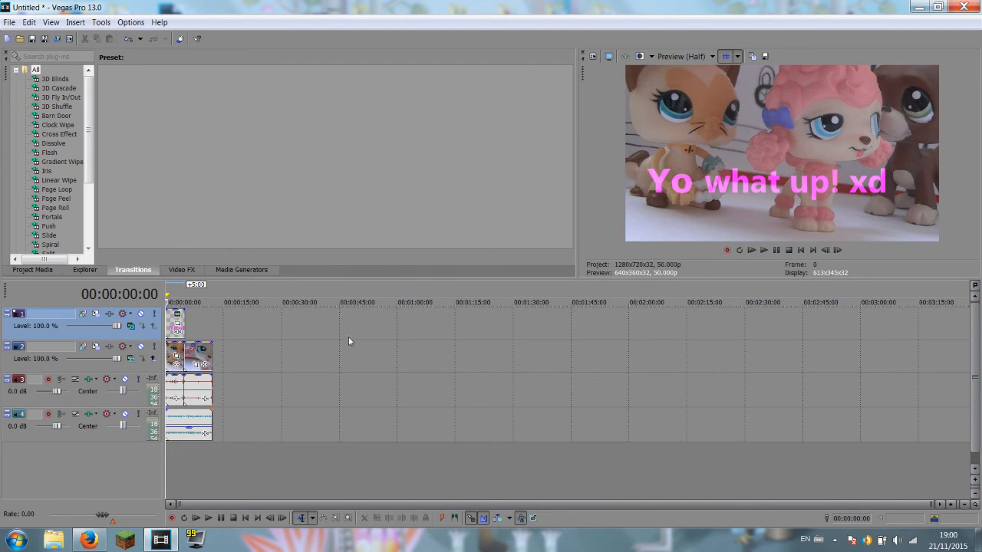
mouse_move(187, 317)
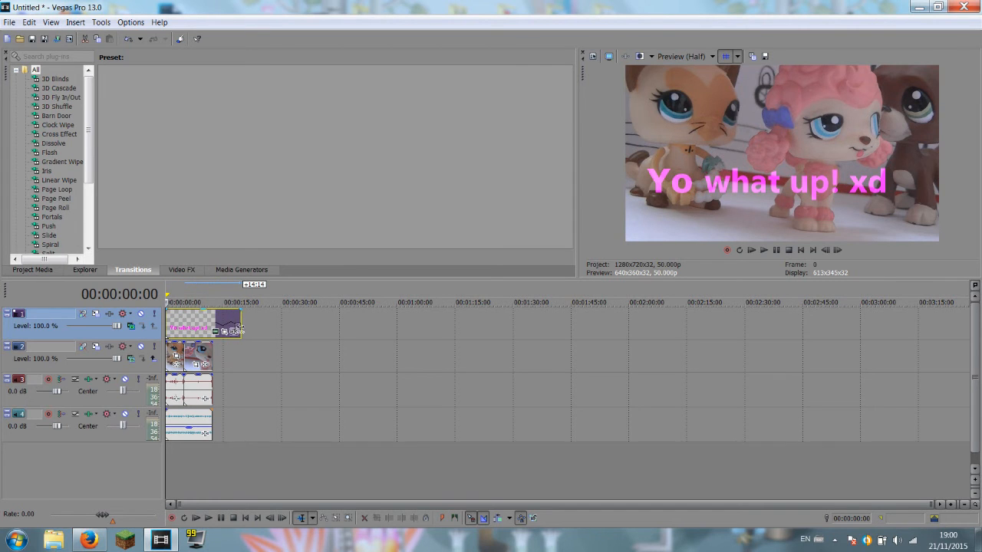
click(239, 300)
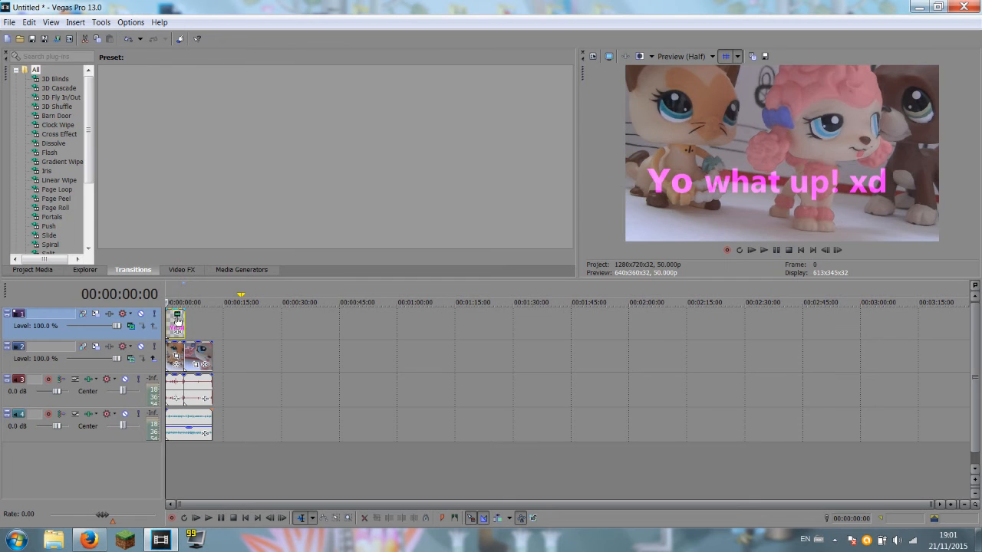
mouse_move(503, 161)
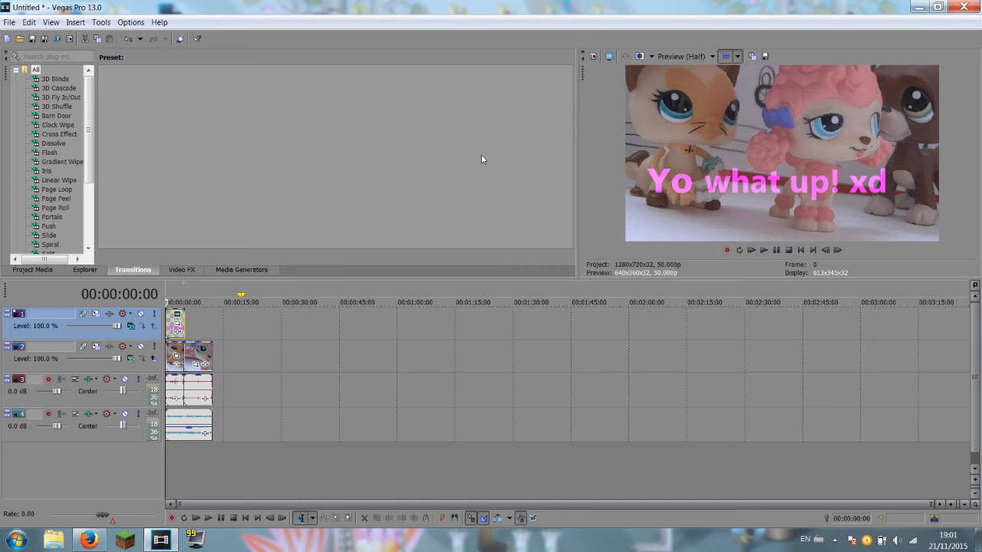
mouse_move(310, 362)
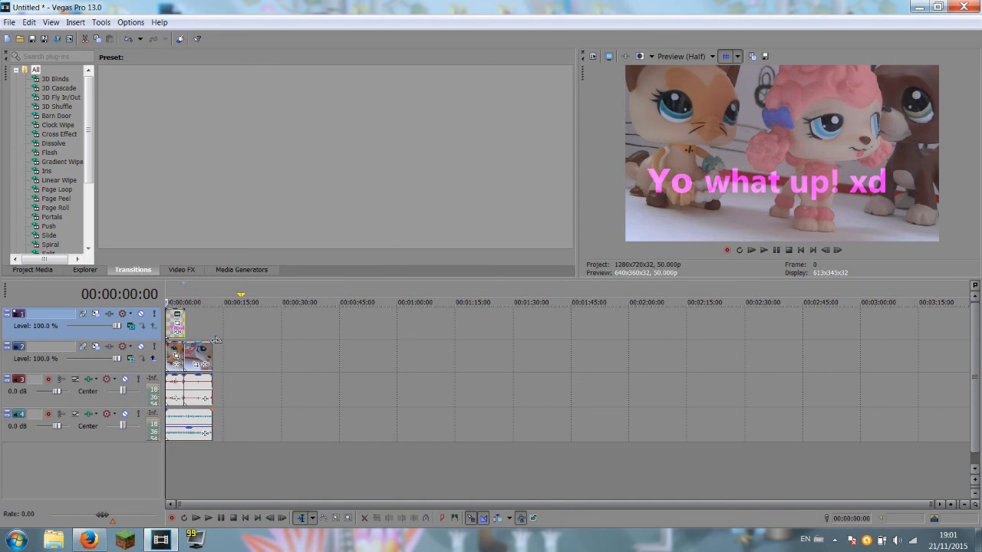
mouse_move(207, 360)
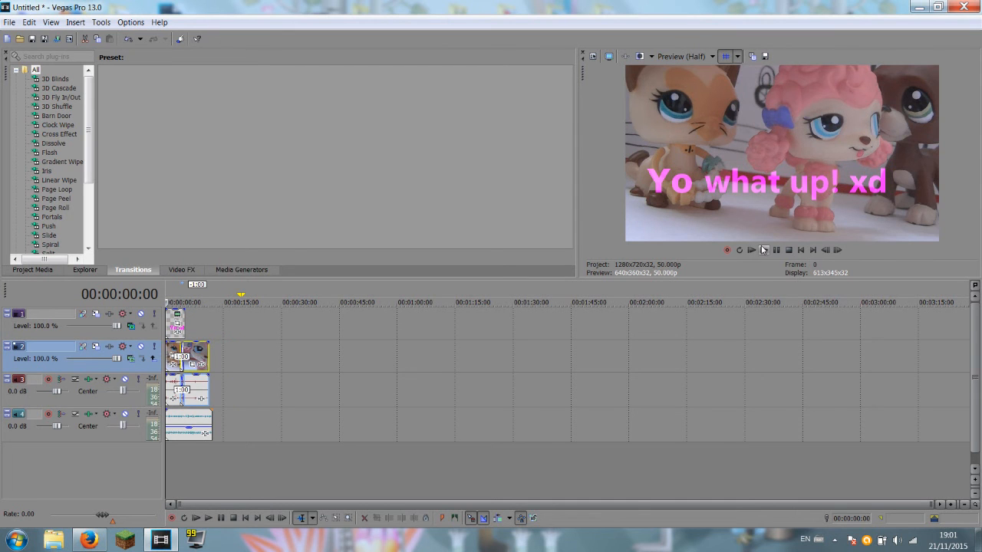
- Preview the pink title over the opening clip, stop playback, then mute the clips' original audio track
click(764, 250)
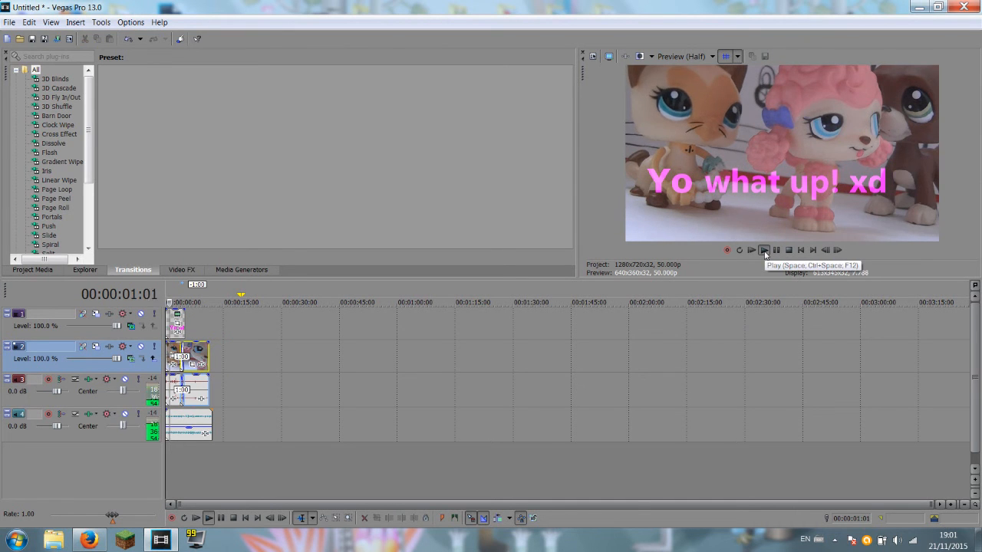
click(764, 248)
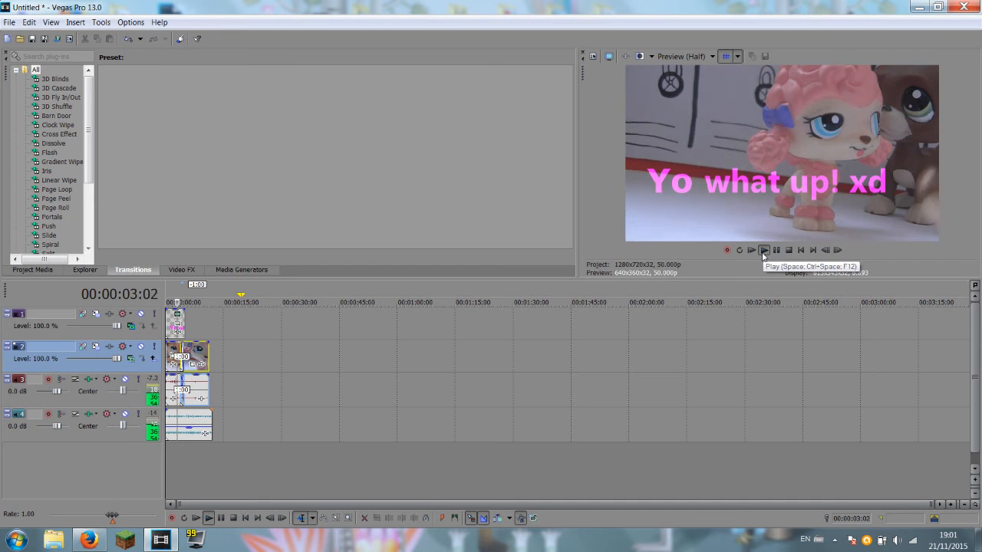
click(764, 250)
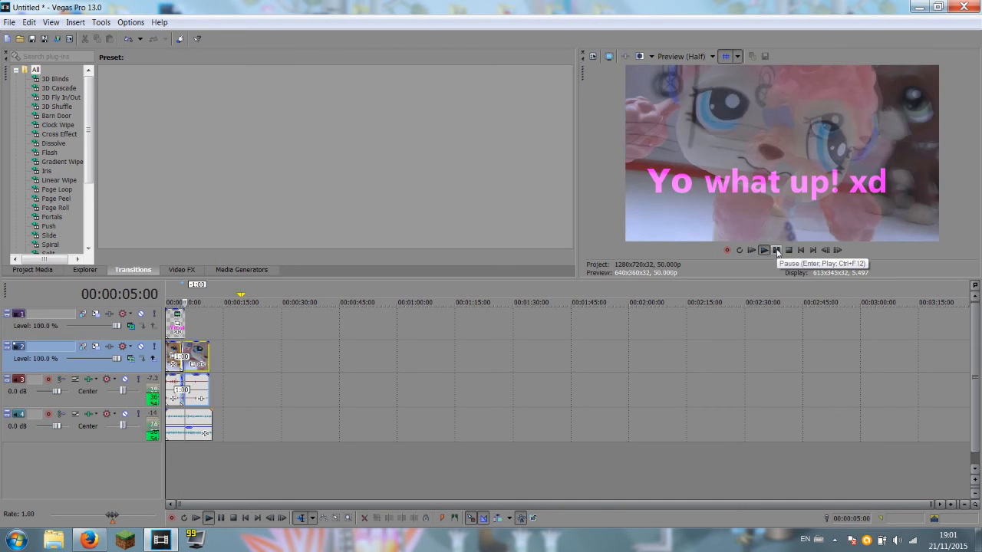
click(763, 249)
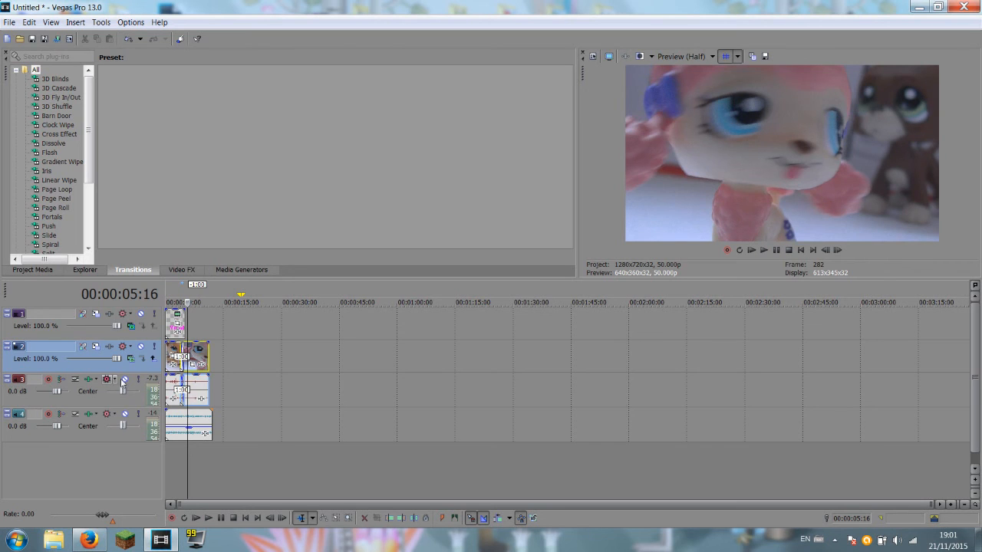
click(126, 379)
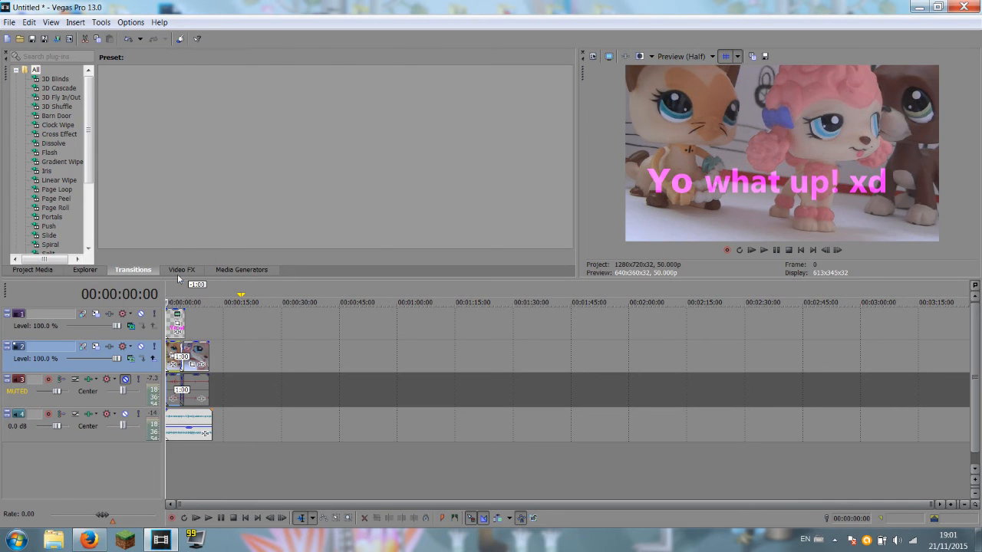
- Apply the Black and White effect from the Video FX list to the clip at full strength
click(180, 270)
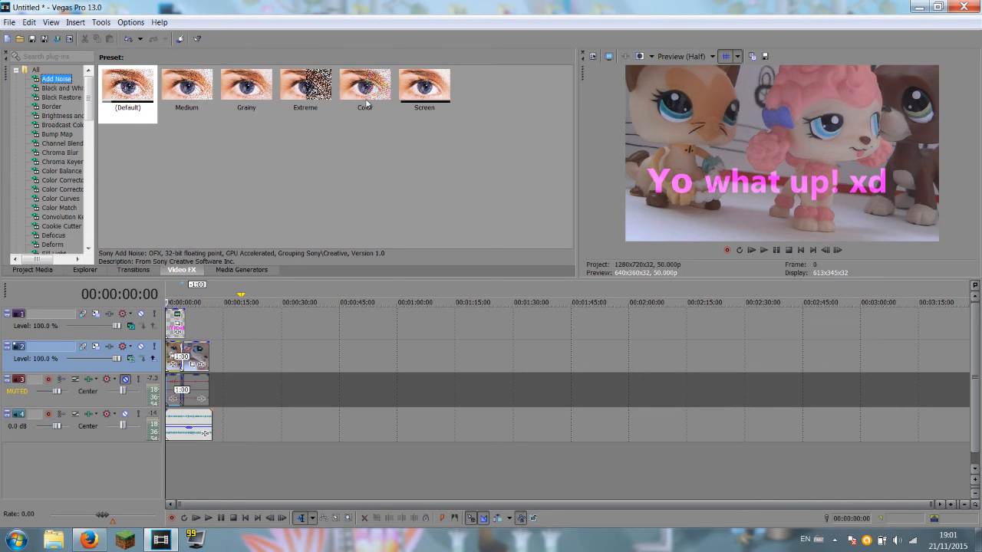
click(64, 87)
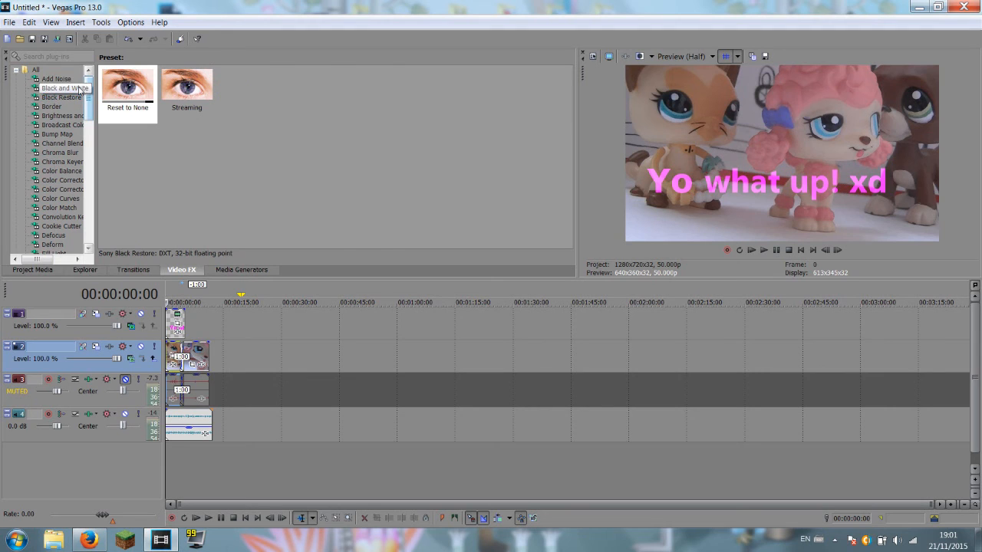
click(62, 87)
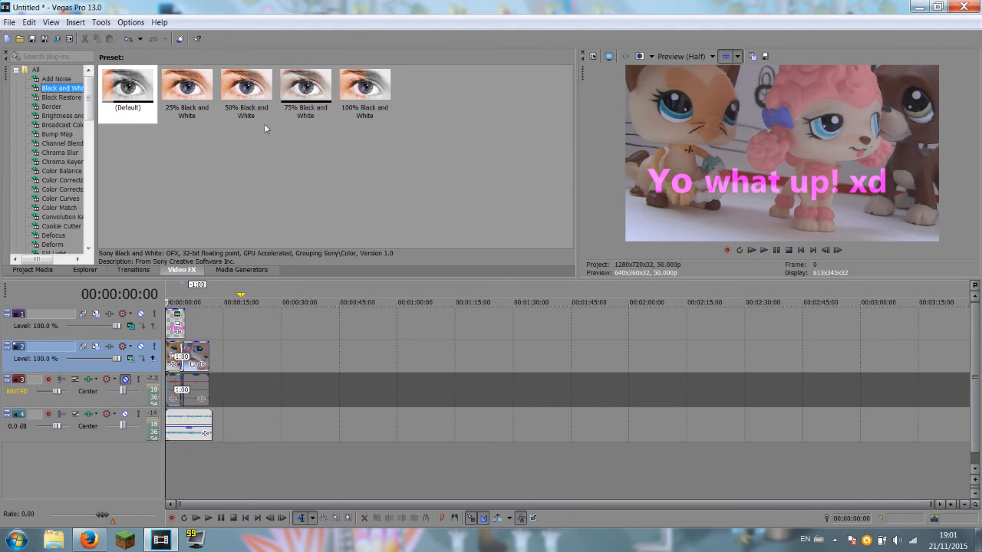
mouse_move(266, 119)
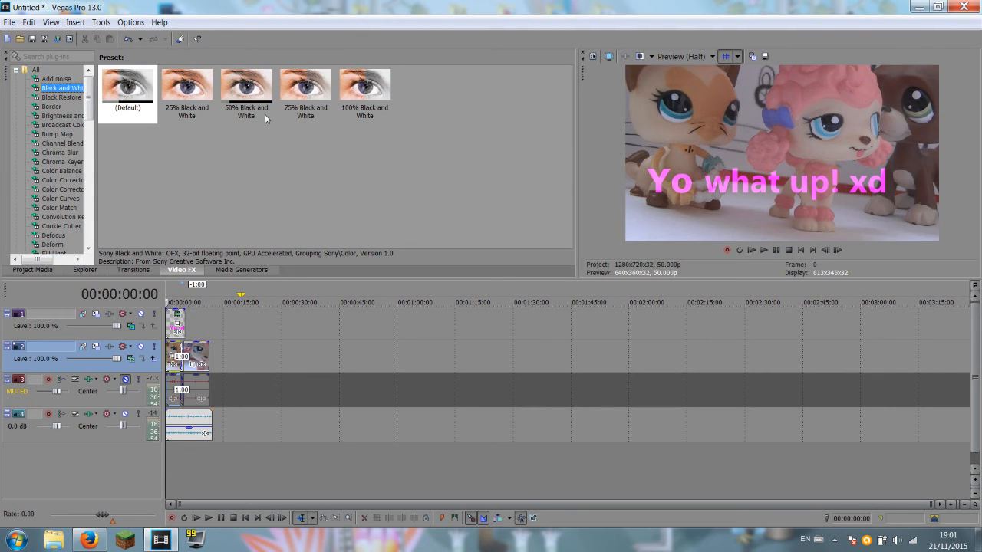
click(127, 87)
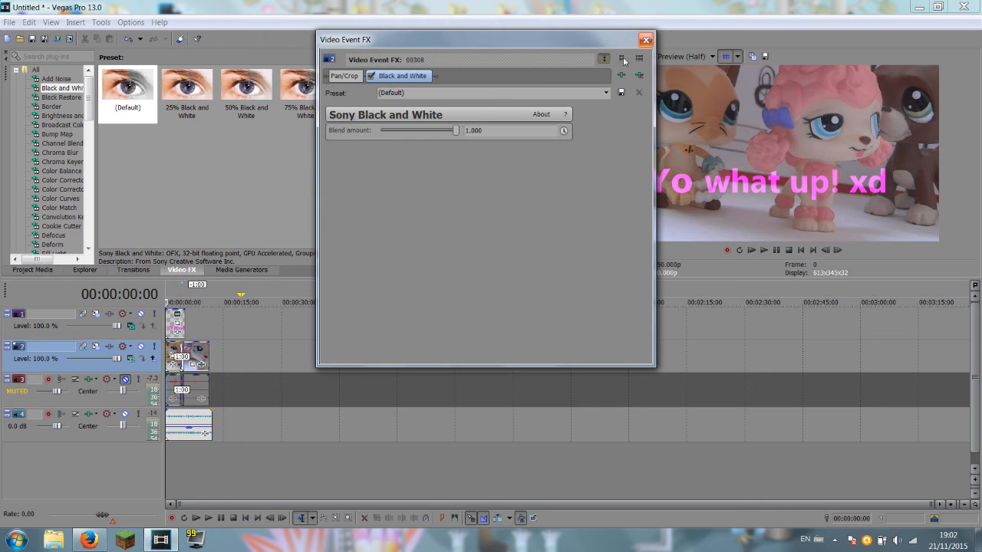
- Close the Video Event FX window and bring up the clip's Event Pan/Crop settings
click(644, 40)
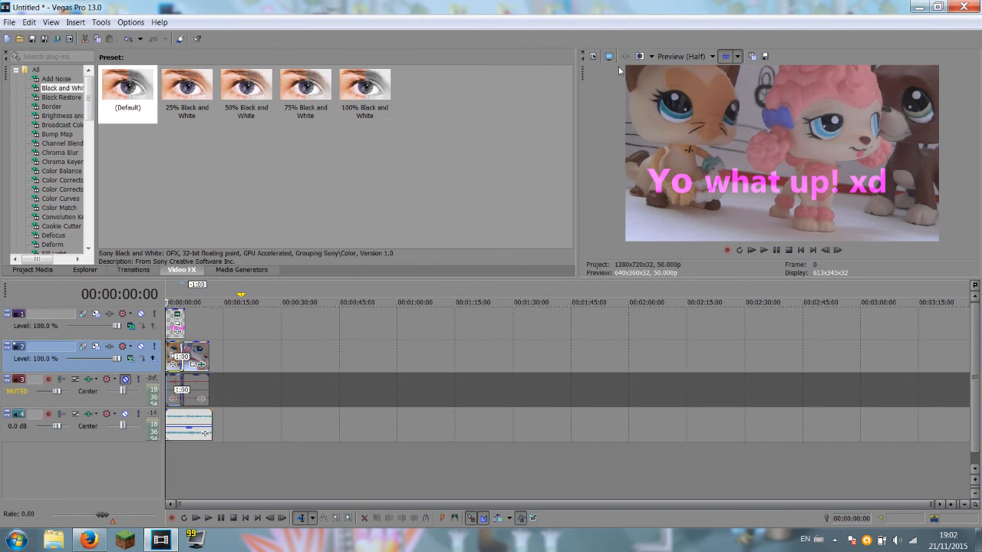
scroll(down, 3)
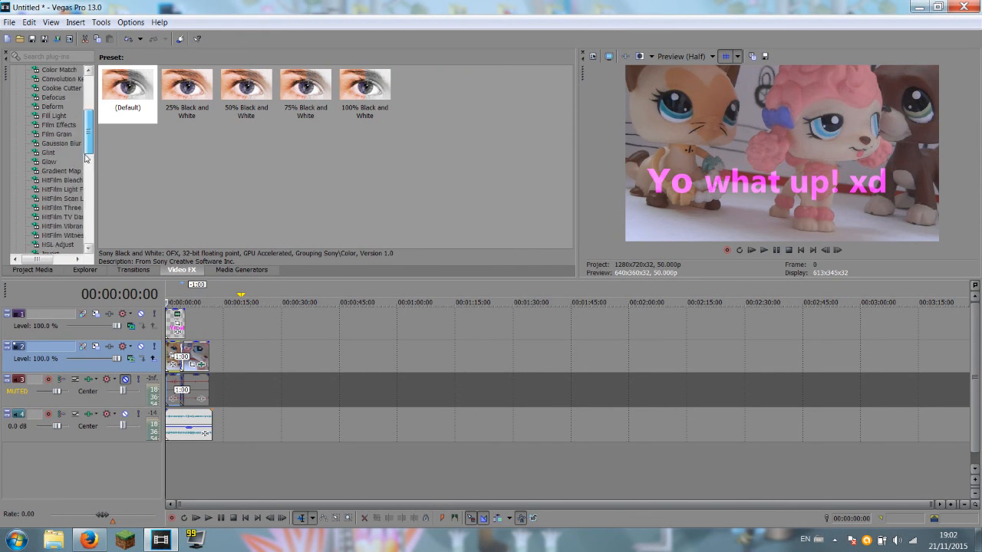
scroll(down, 3)
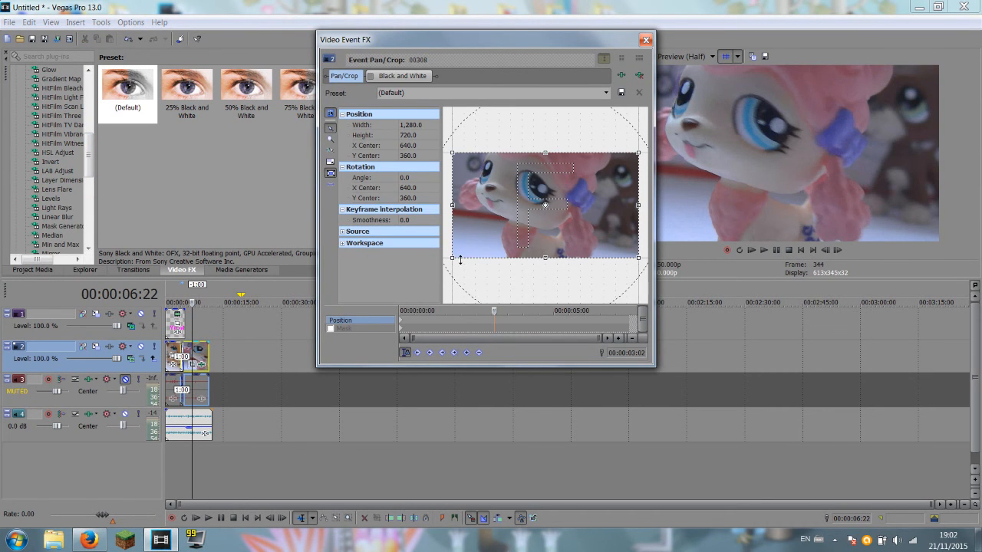
- Drag the Pan/Crop frame inward so the toy fills more of the frame, then close the window
drag(638, 257, 571, 227)
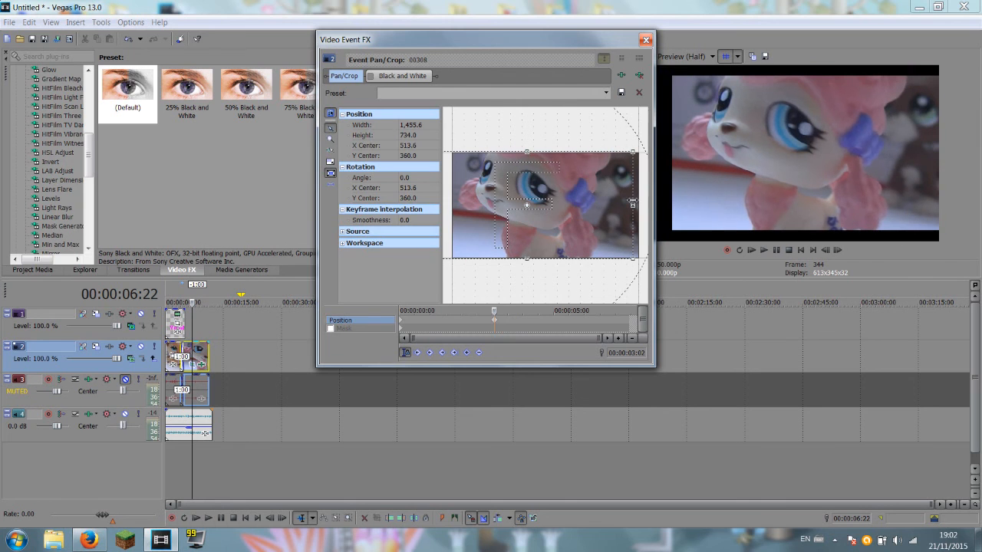
click(644, 39)
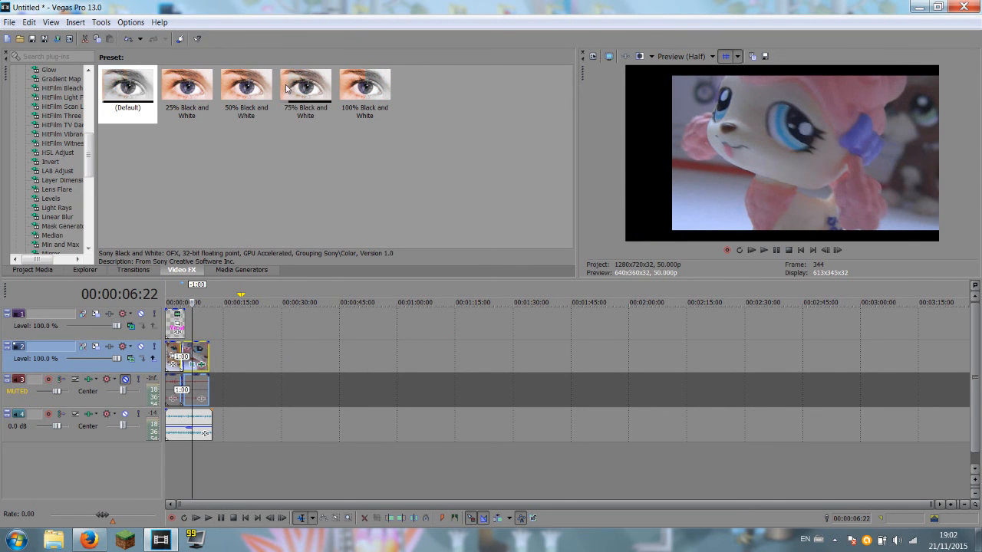
- Refresh the preview so the zoomed-in clip shows in black and white
click(306, 84)
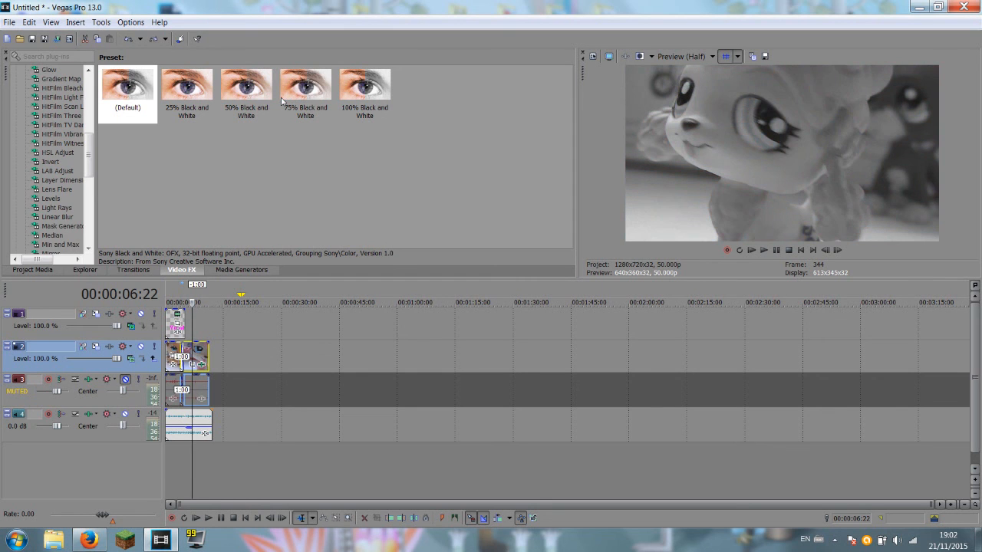
mouse_move(498, 212)
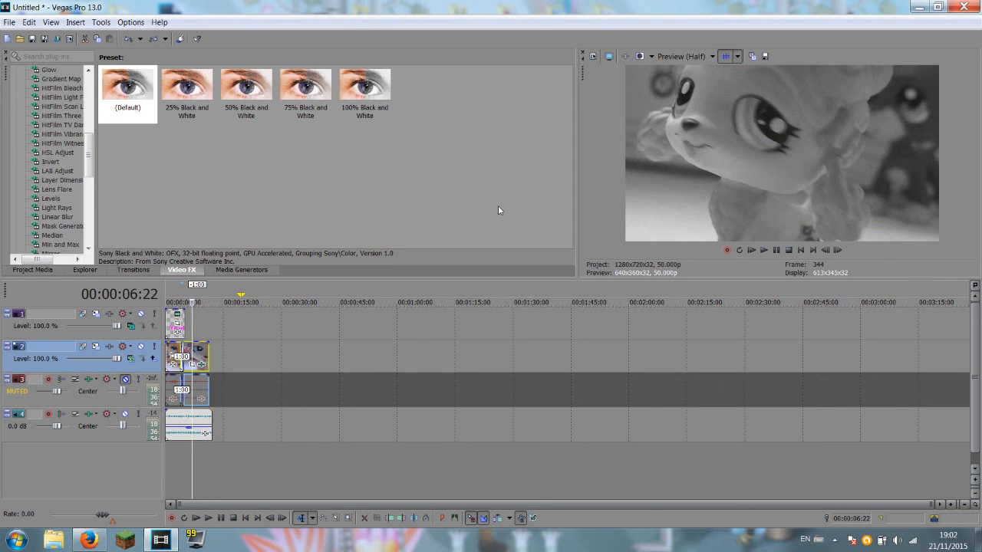
mouse_move(491, 233)
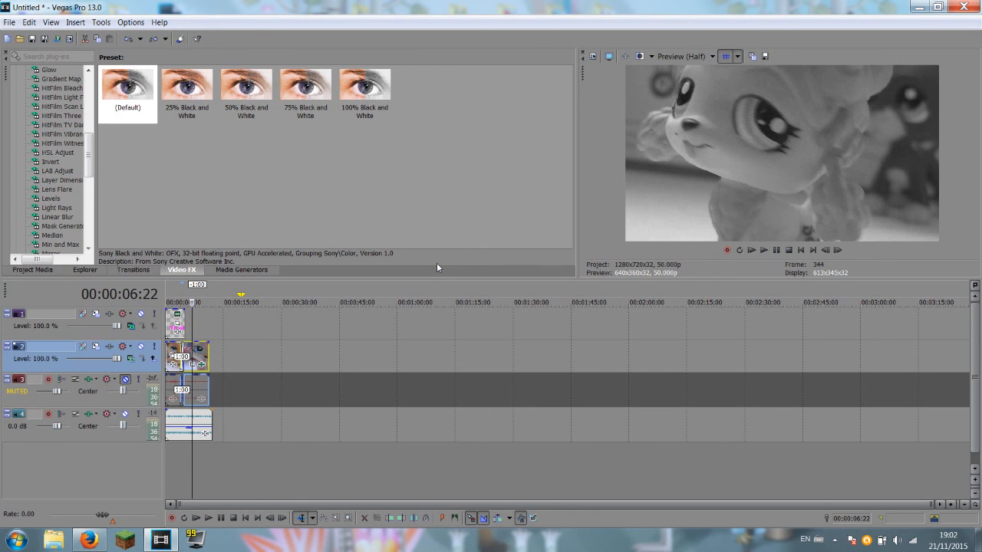
mouse_move(560, 368)
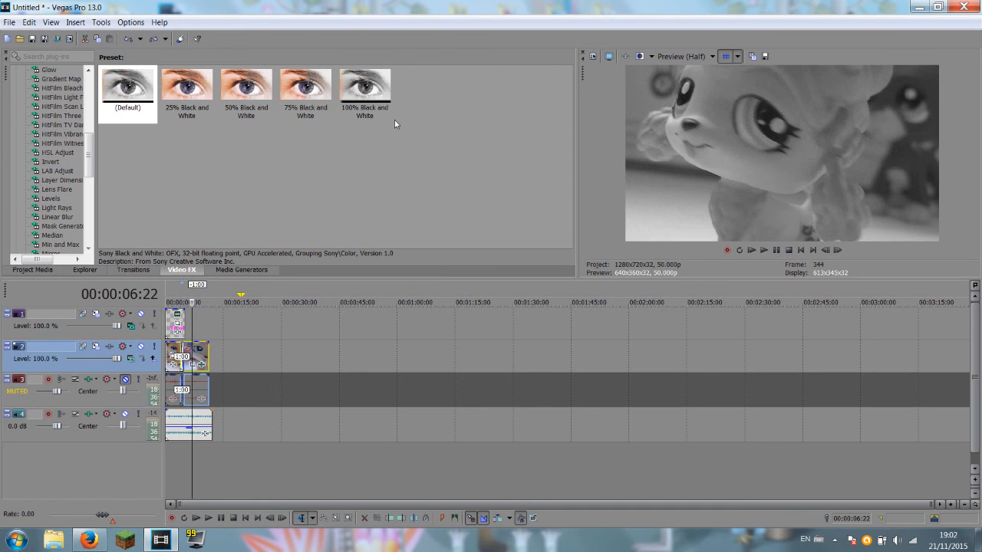
mouse_move(662, 205)
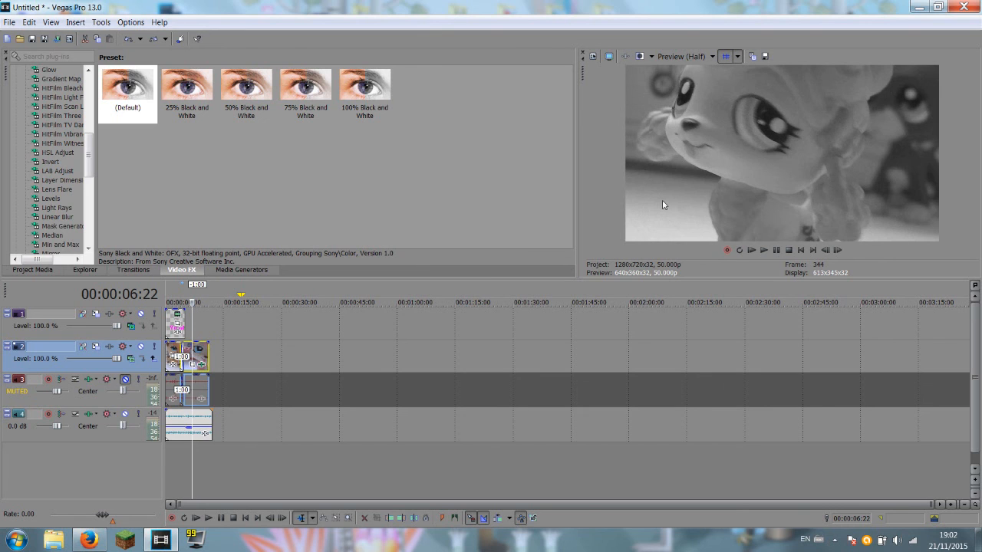
mouse_move(643, 233)
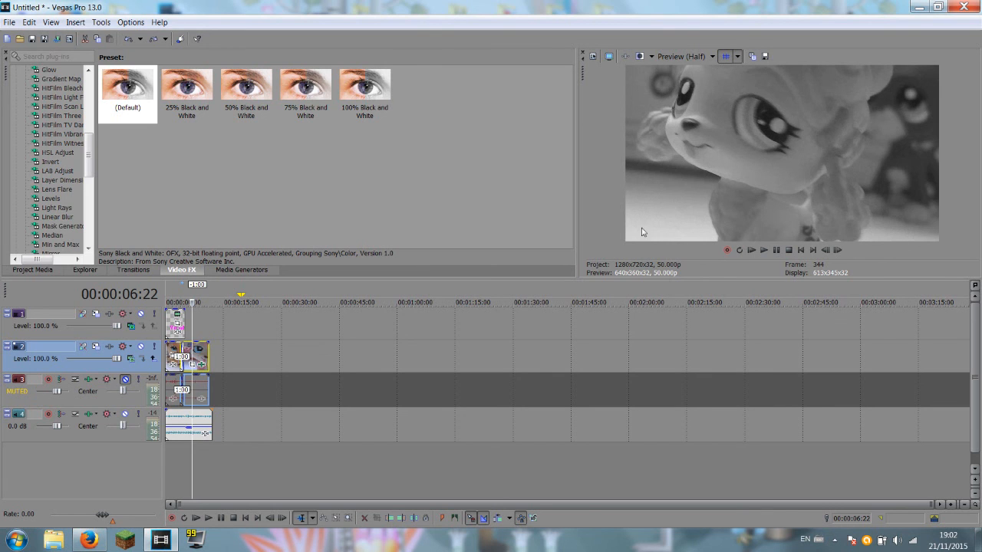
mouse_move(831, 86)
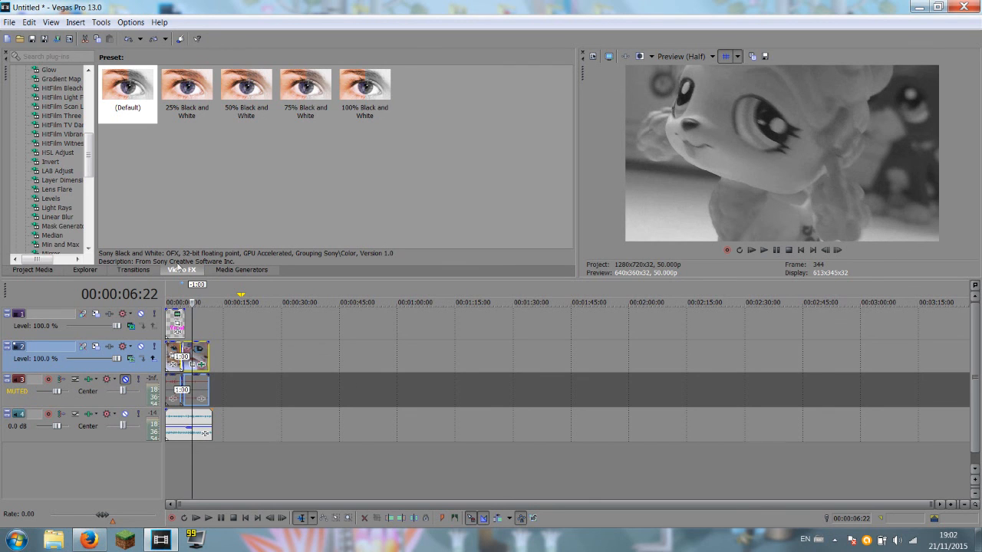
mouse_move(415, 549)
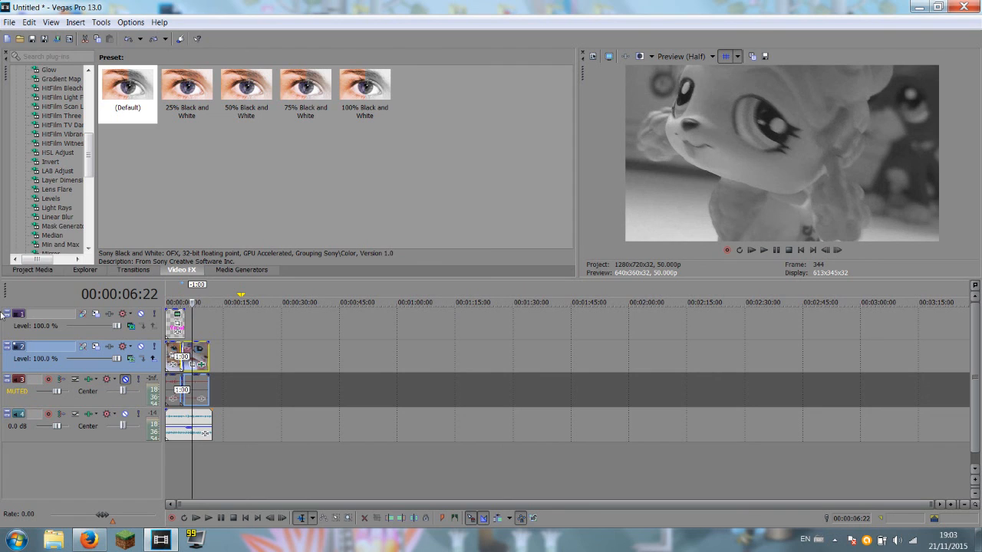
mouse_move(211, 336)
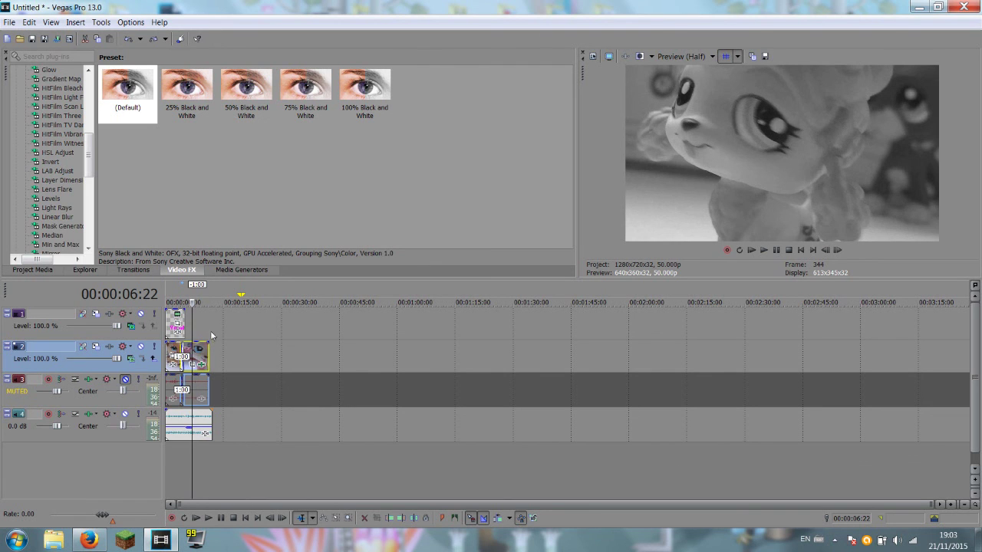
mouse_move(592, 331)
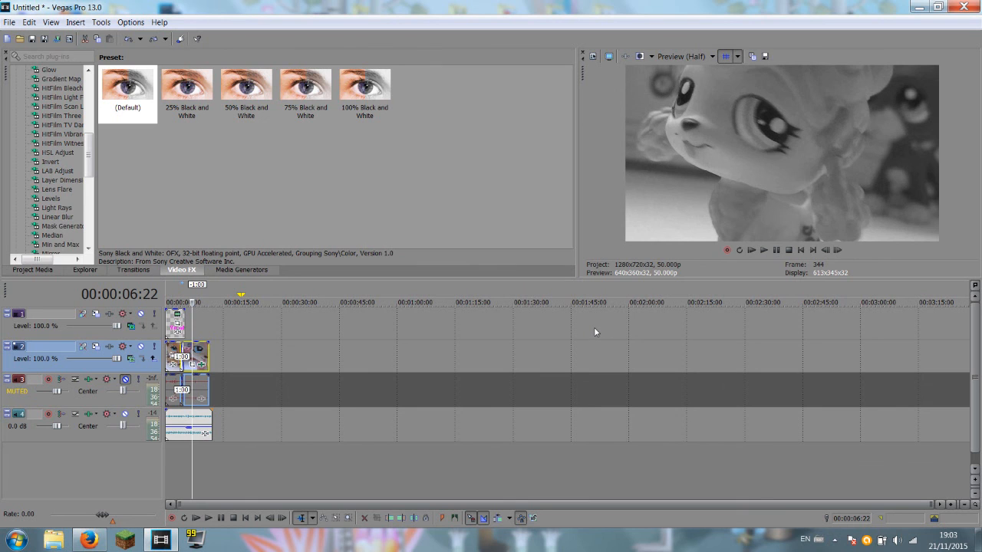
mouse_move(744, 126)
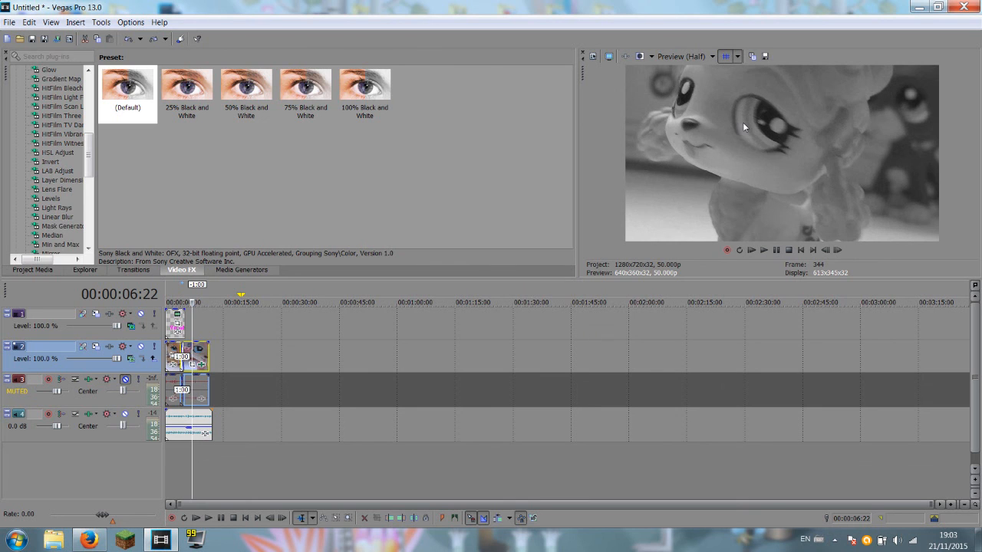
mouse_move(334, 503)
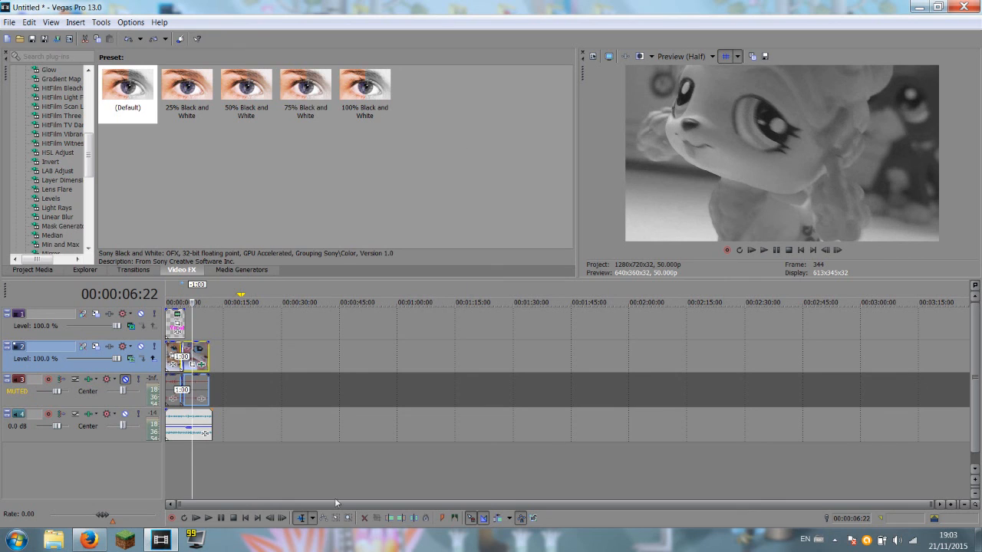
mouse_move(326, 298)
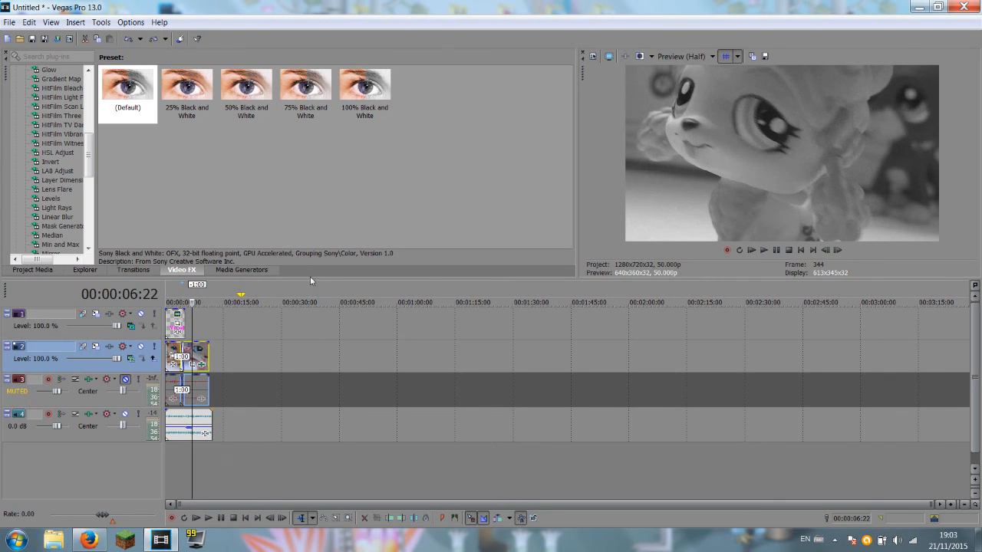
mouse_move(306, 212)
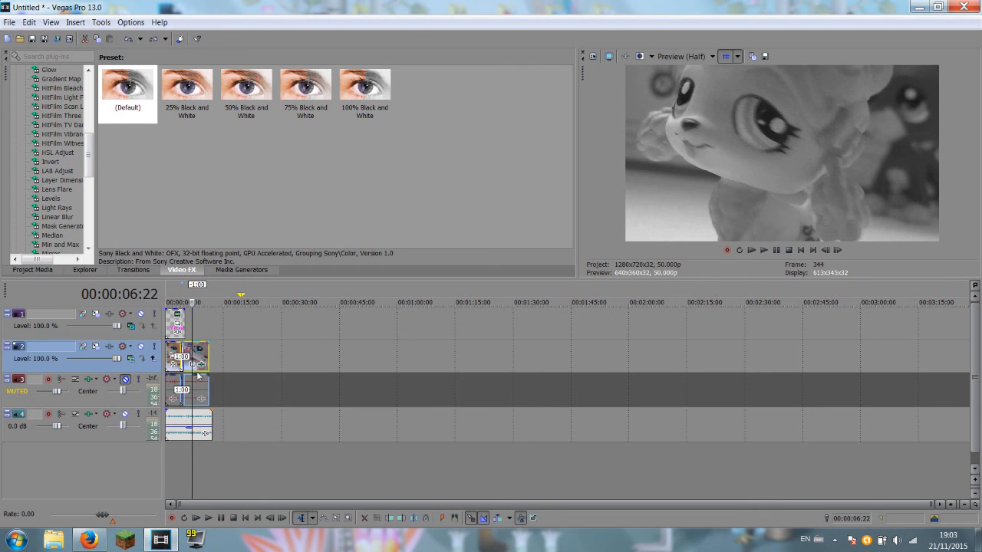
mouse_move(928, 83)
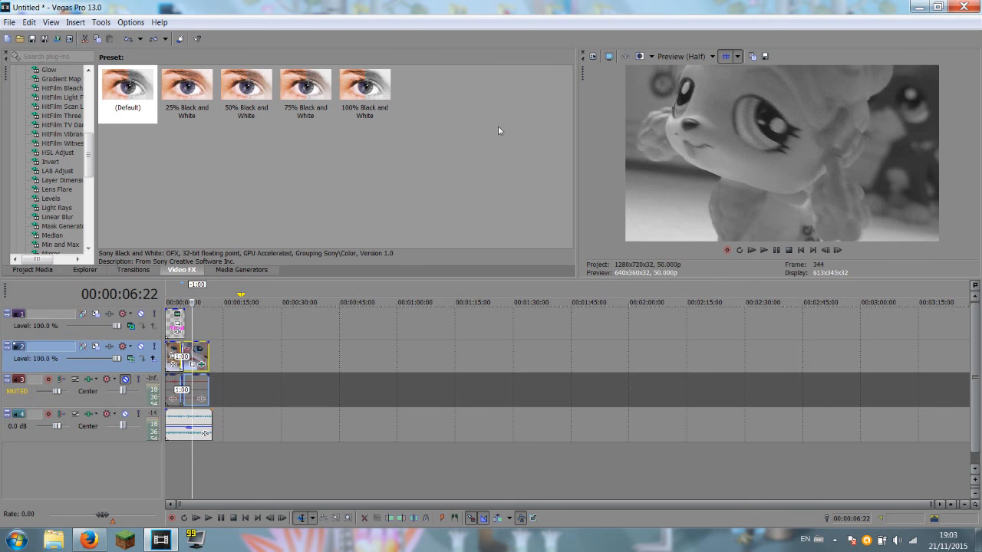
mouse_move(478, 182)
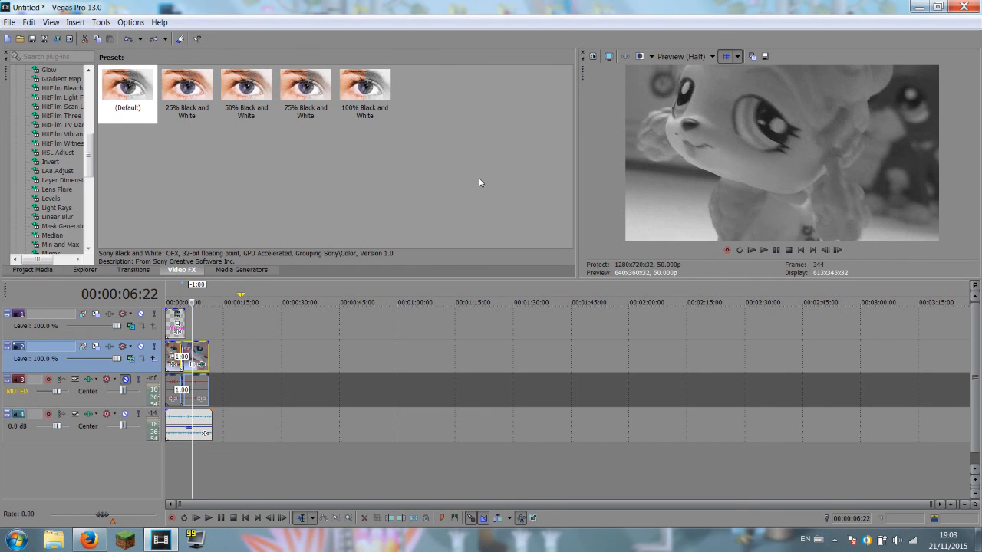